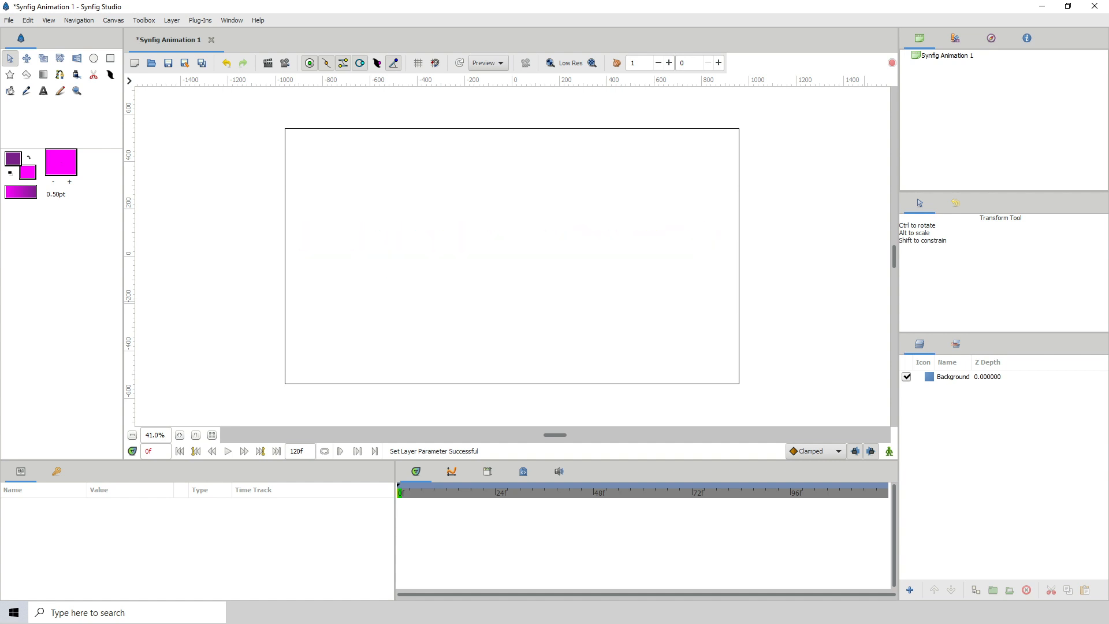
- Write the title text '2D Animation Production wit...' on the blank canvas
type("2D Animation Pr")
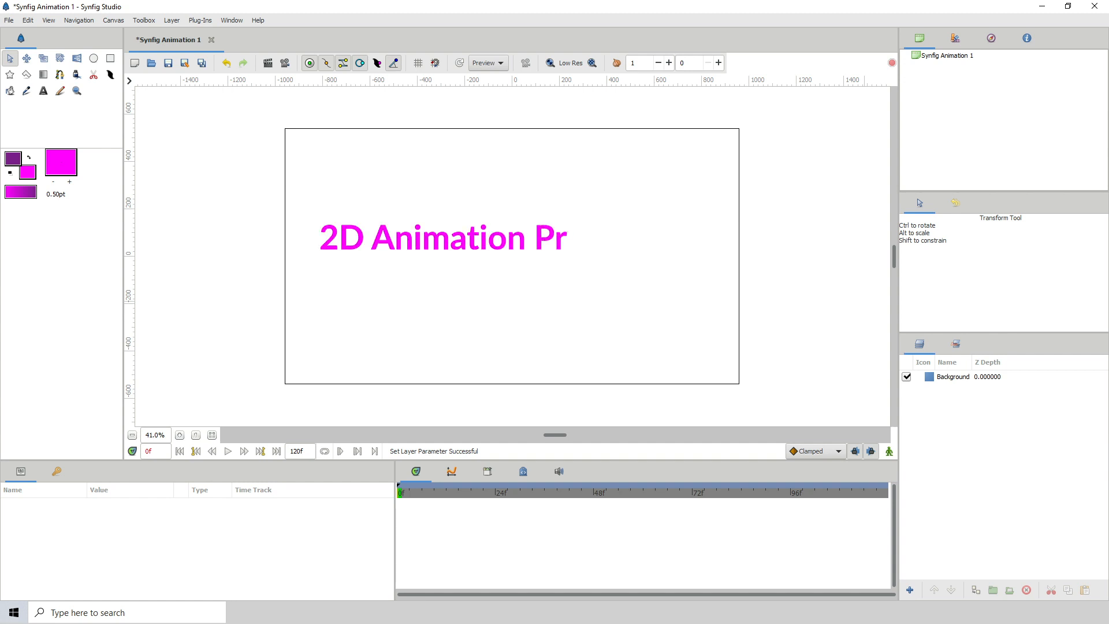
type("oduction wit")
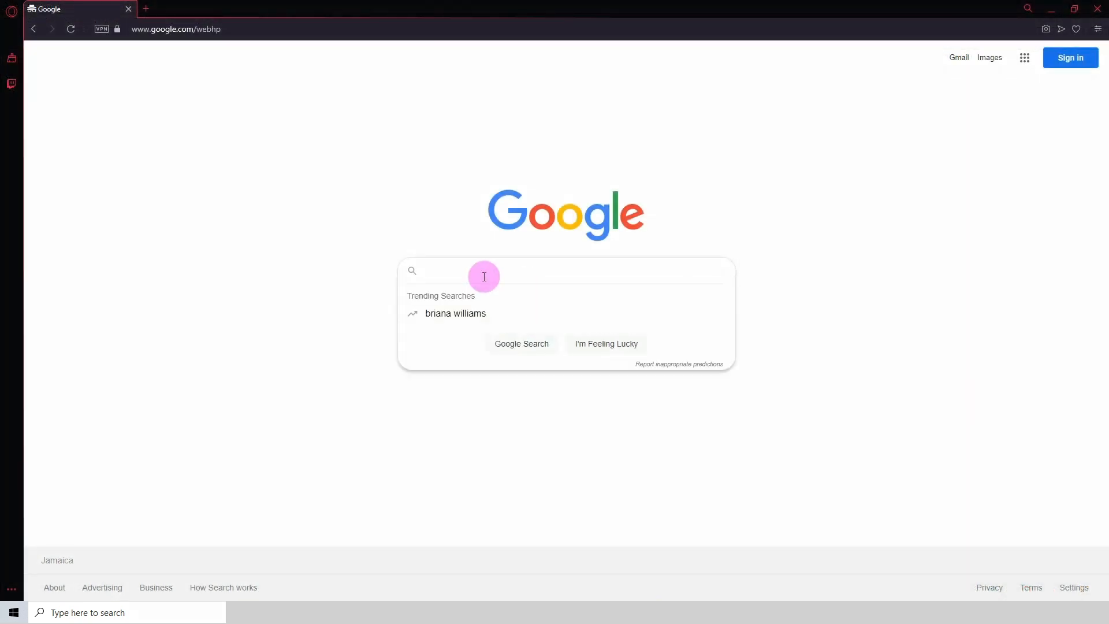
- Search Google for '12 principles of animation' and scroll down through the results
type("12 princi")
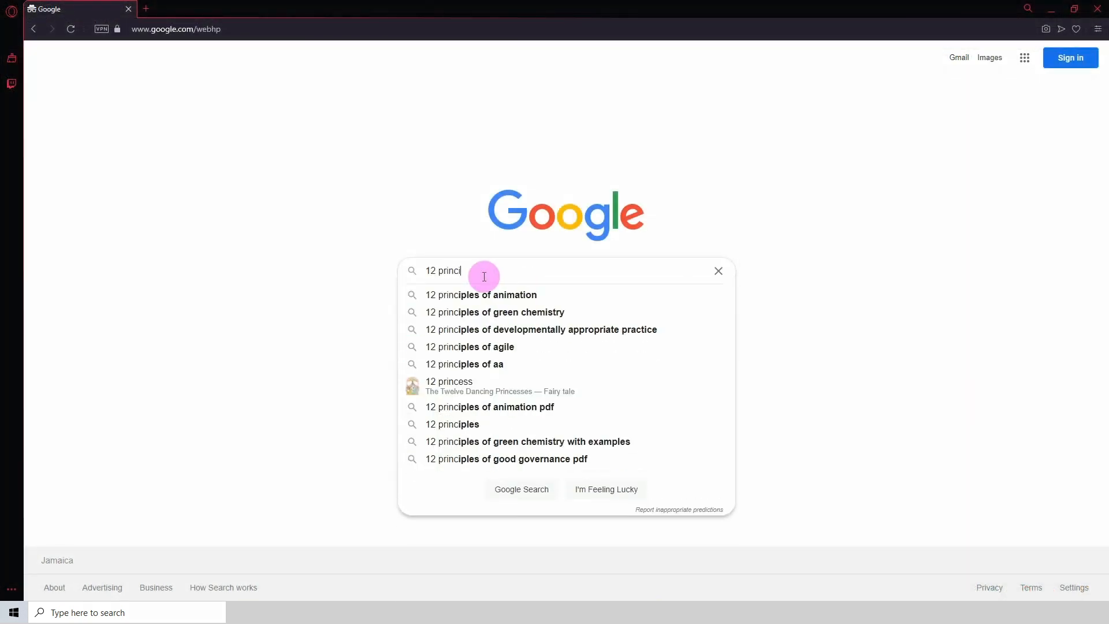
type("ples of anima")
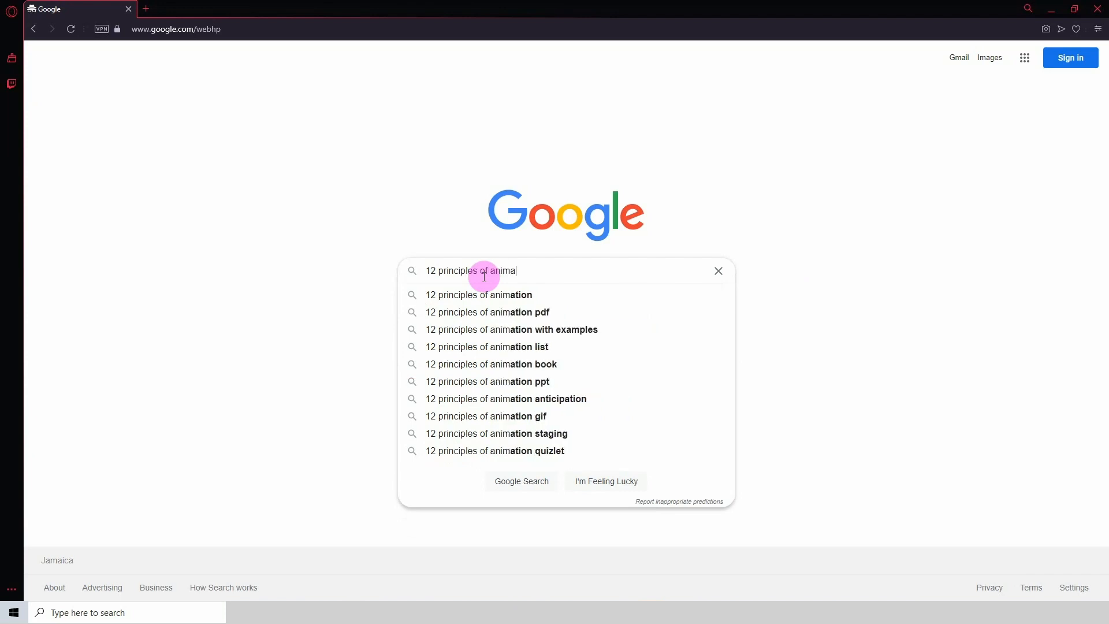
left_click(479, 294)
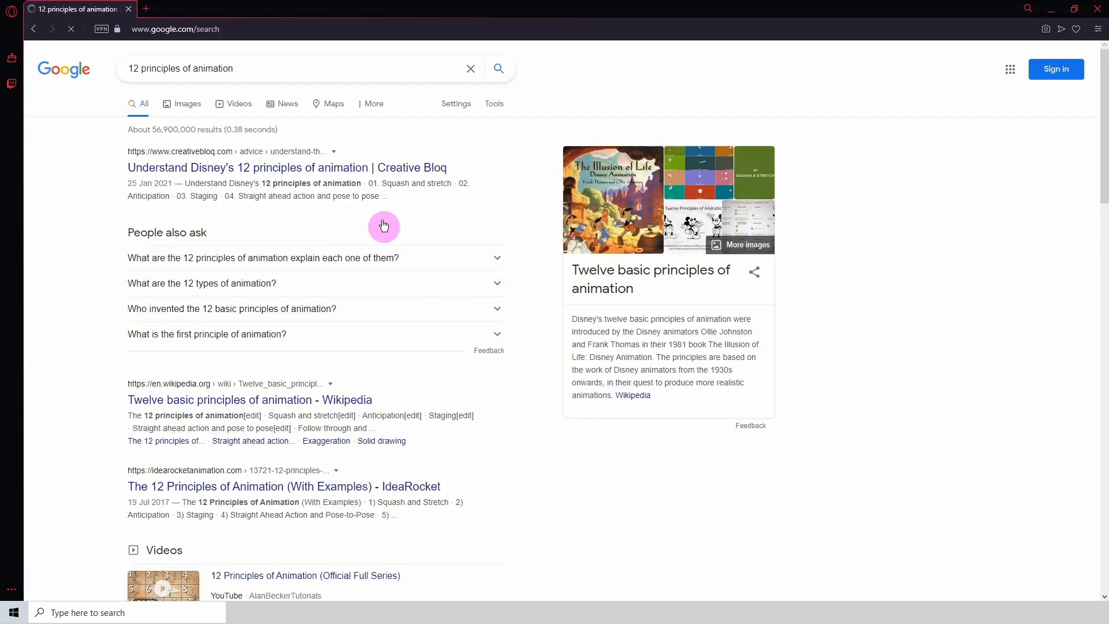
scroll("down", 3)
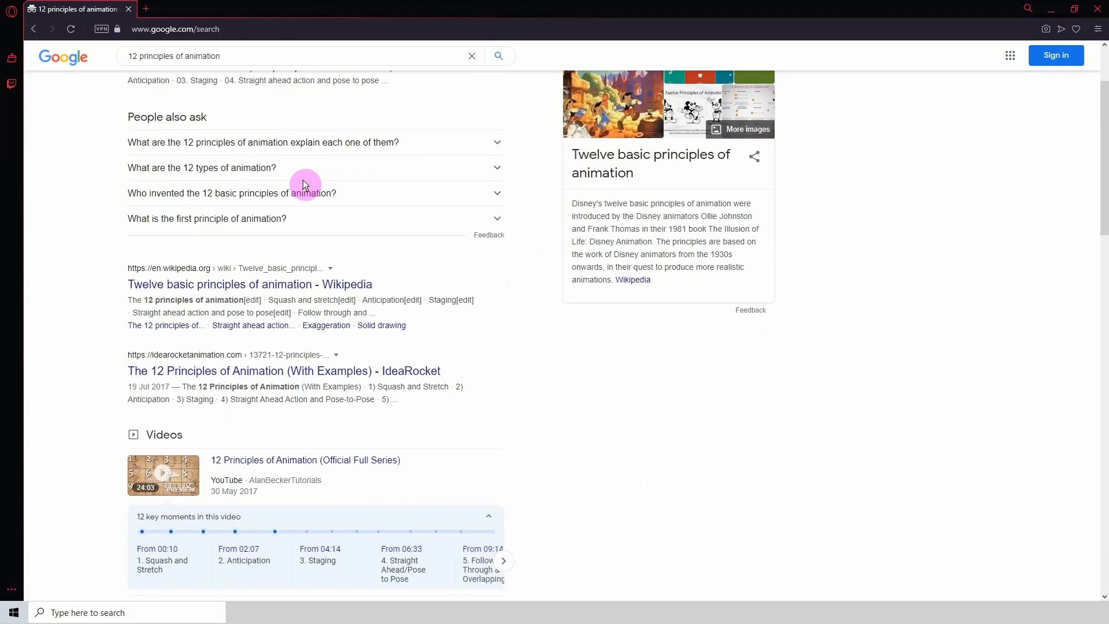
scroll("down", 3)
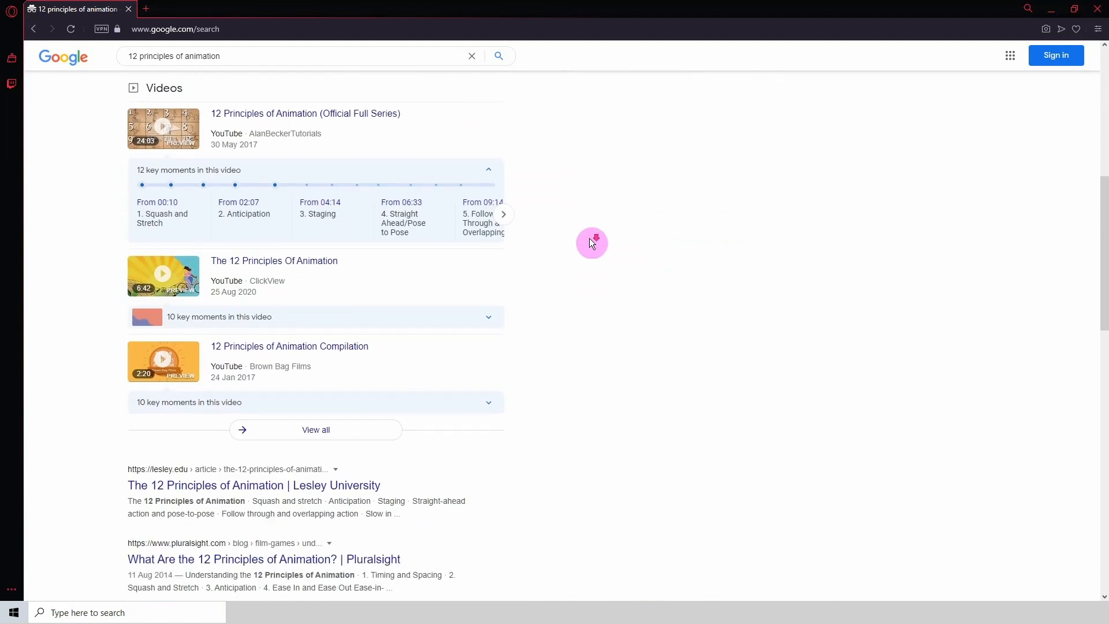
scroll("down", 3)
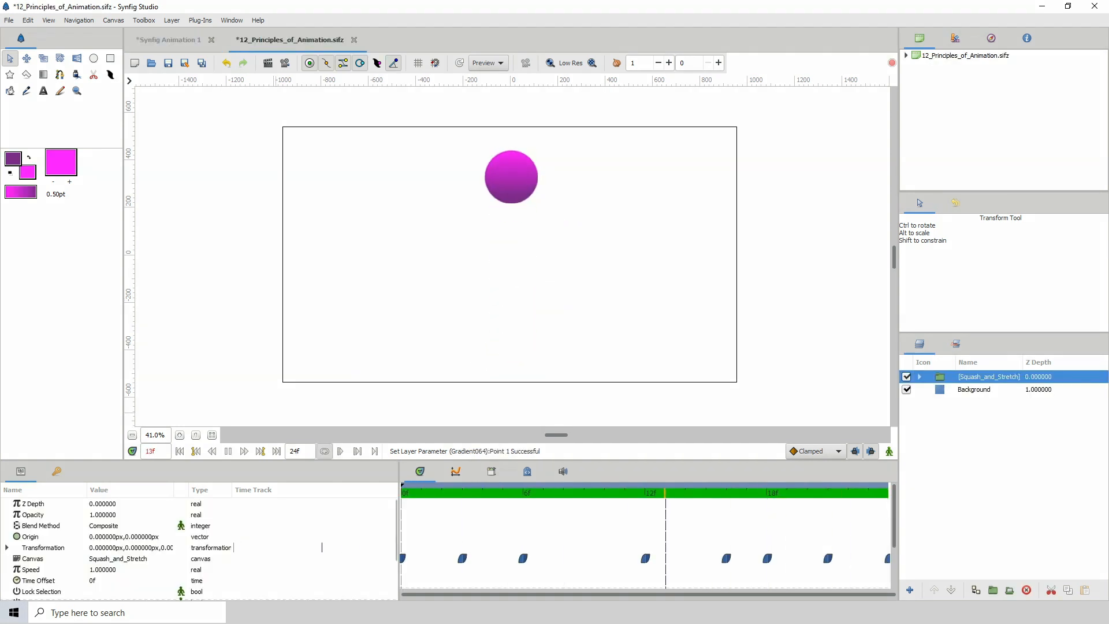
- Scrub the Squash_and_Stretch time track between the thin falling pose and the wide landing pose
left_click(604, 491)
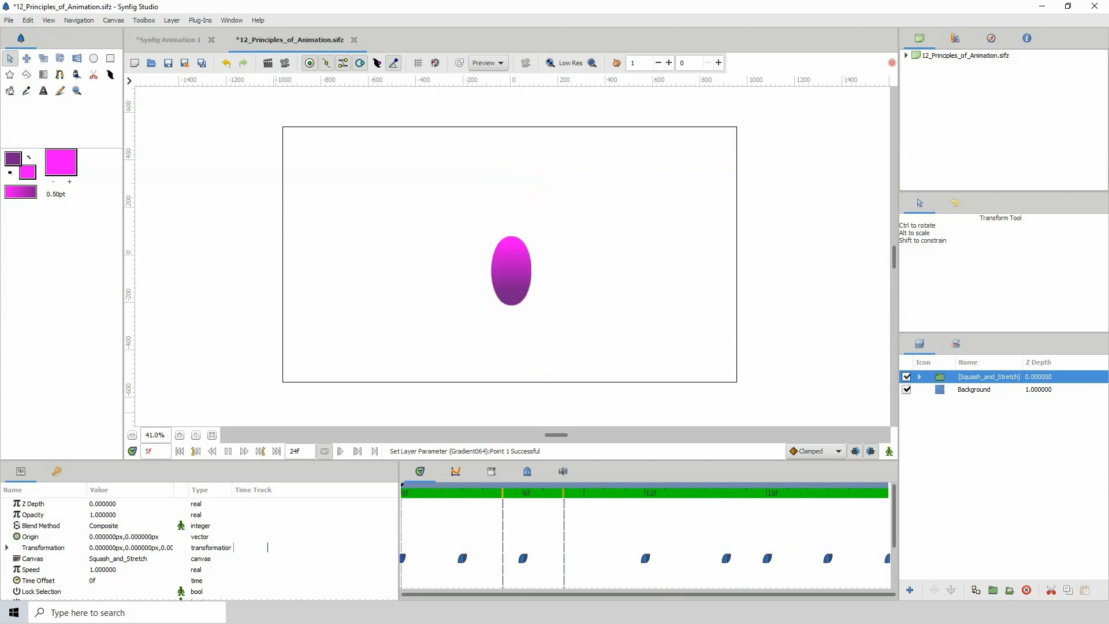
left_click(439, 492)
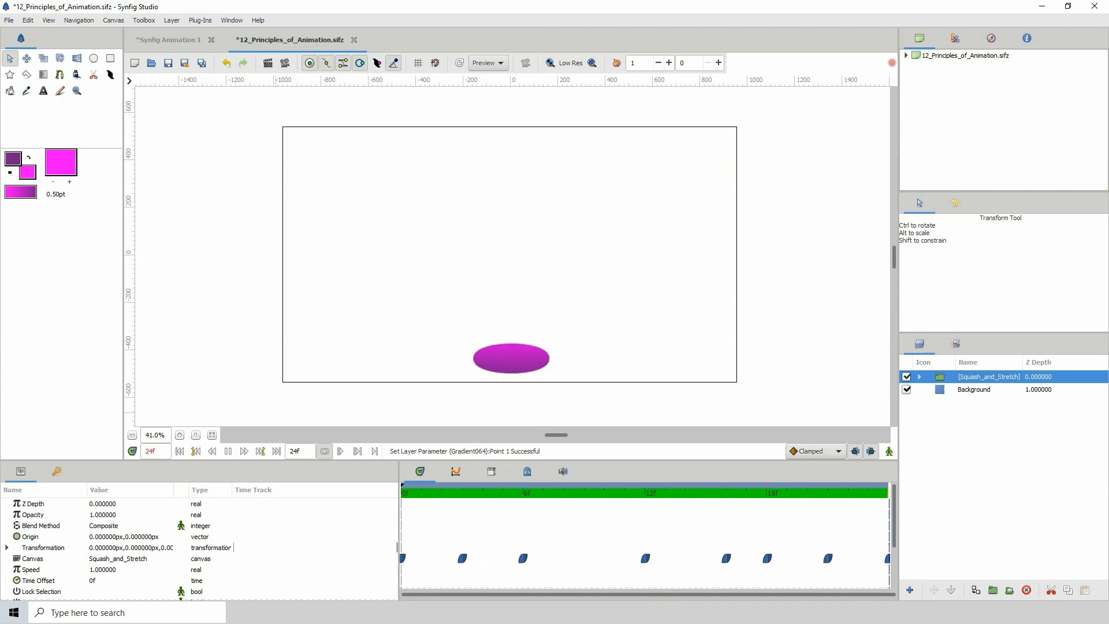
left_click(806, 492)
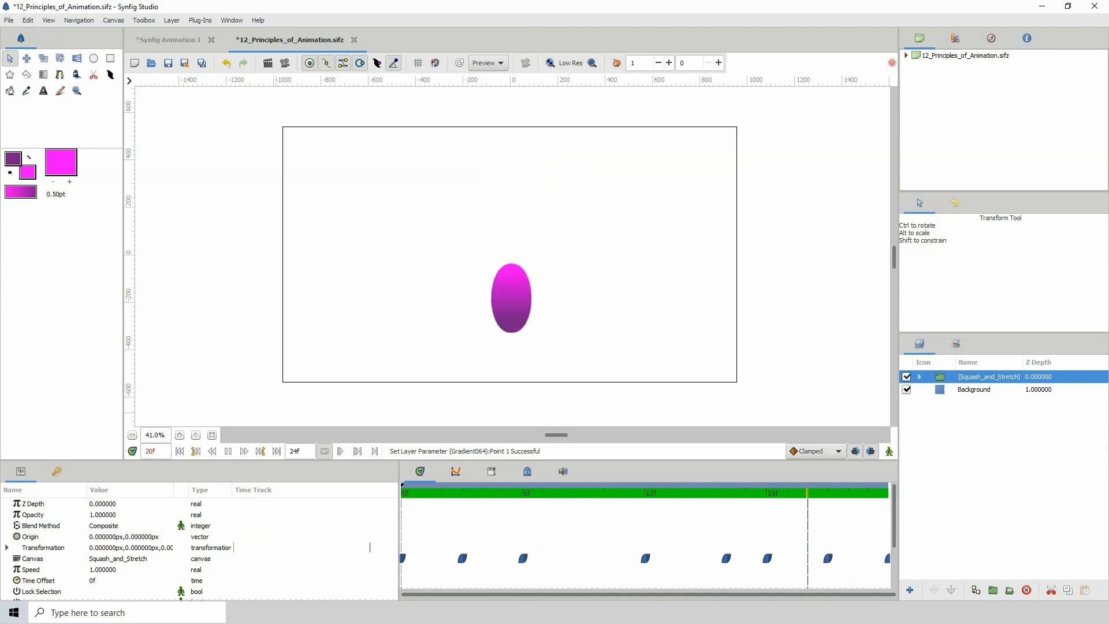
left_click(728, 491)
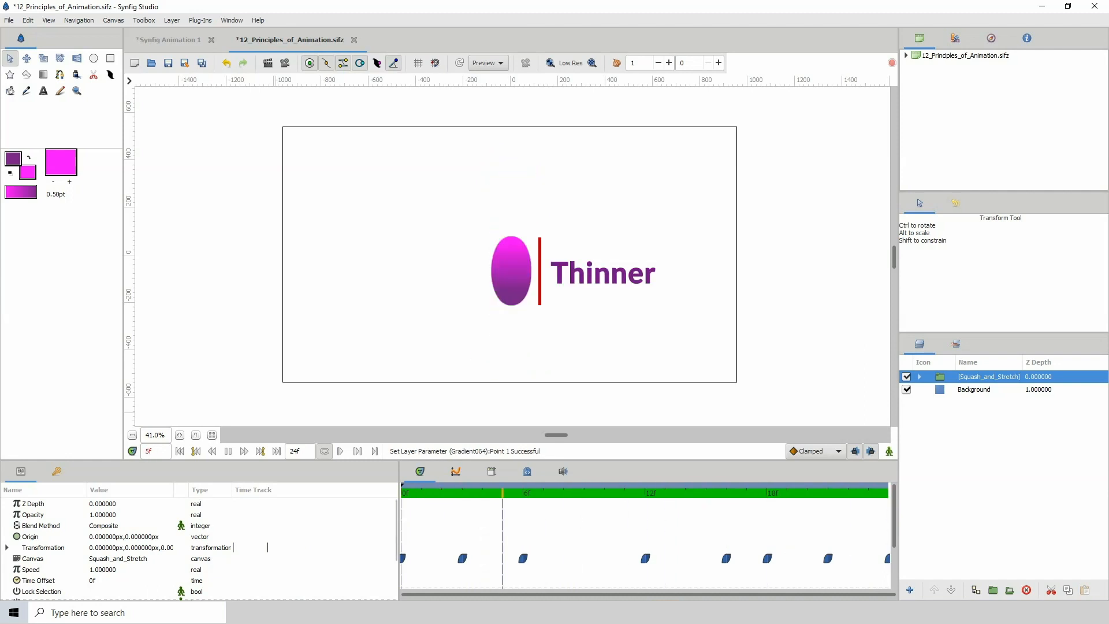
left_click(179, 451)
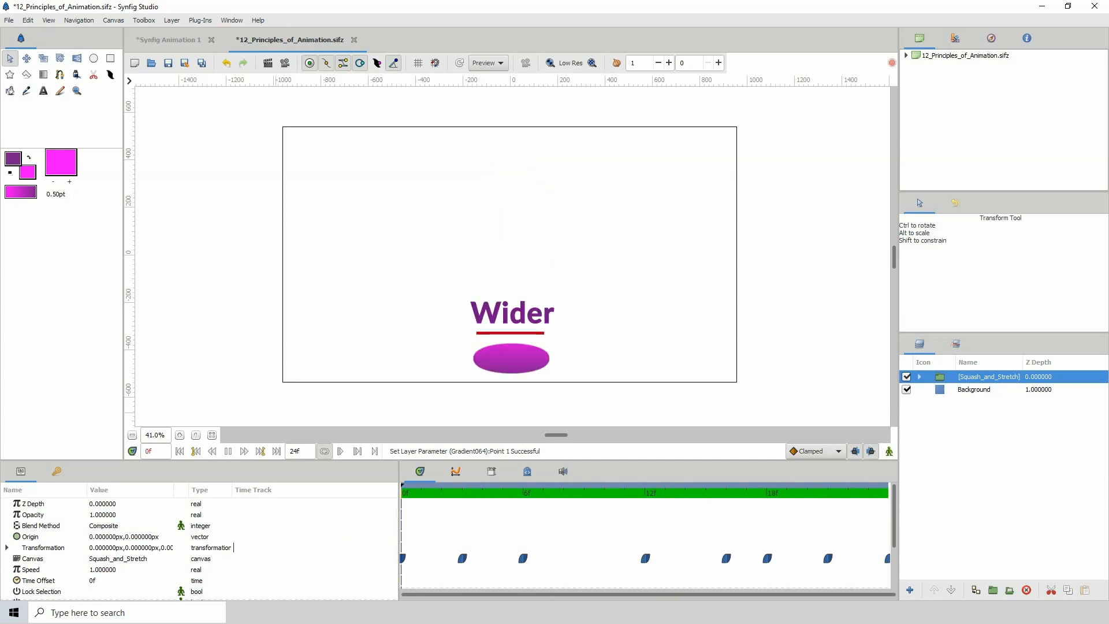
left_click(168, 40)
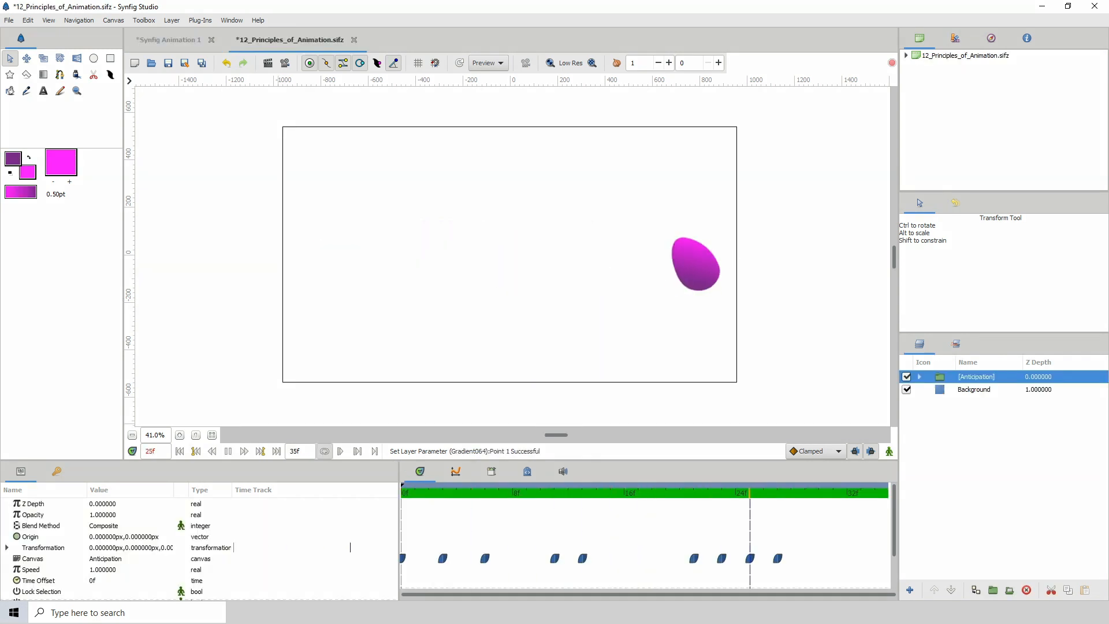
- Scrub the Anticipation time track through frames 2, 4 and 14, from start pose to forward lean
left_click(428, 492)
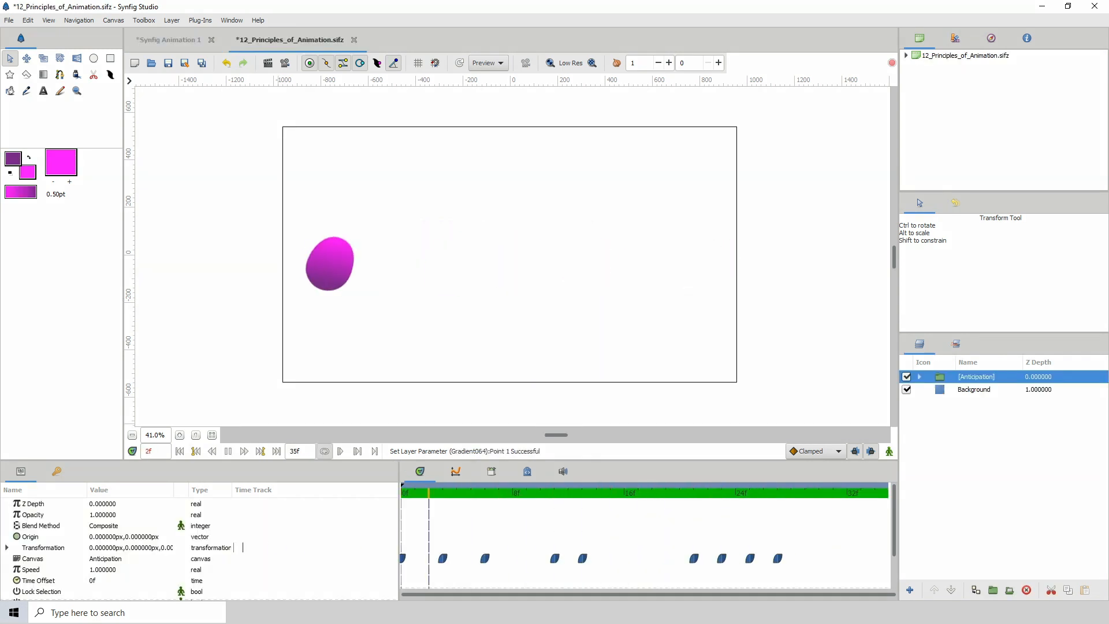
left_click(484, 491)
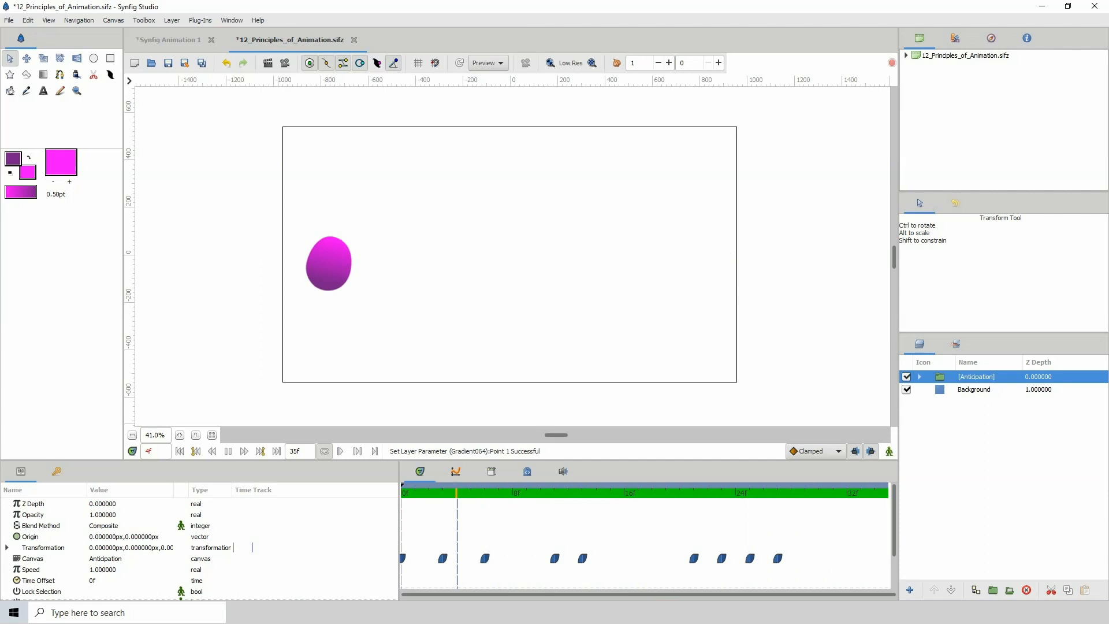
left_click(596, 491)
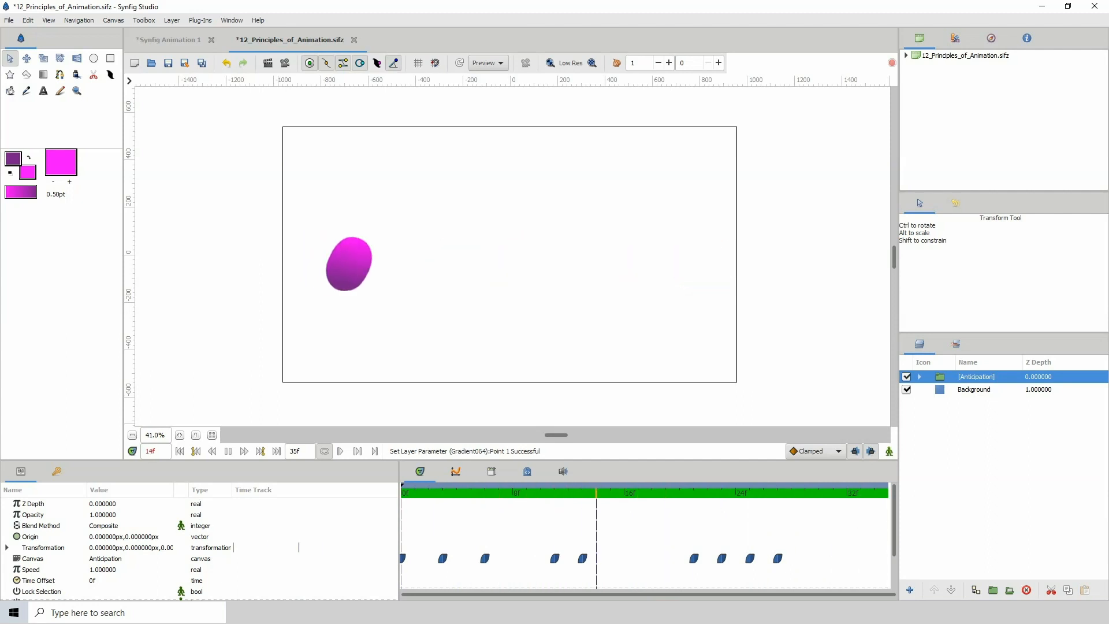
left_click(168, 40)
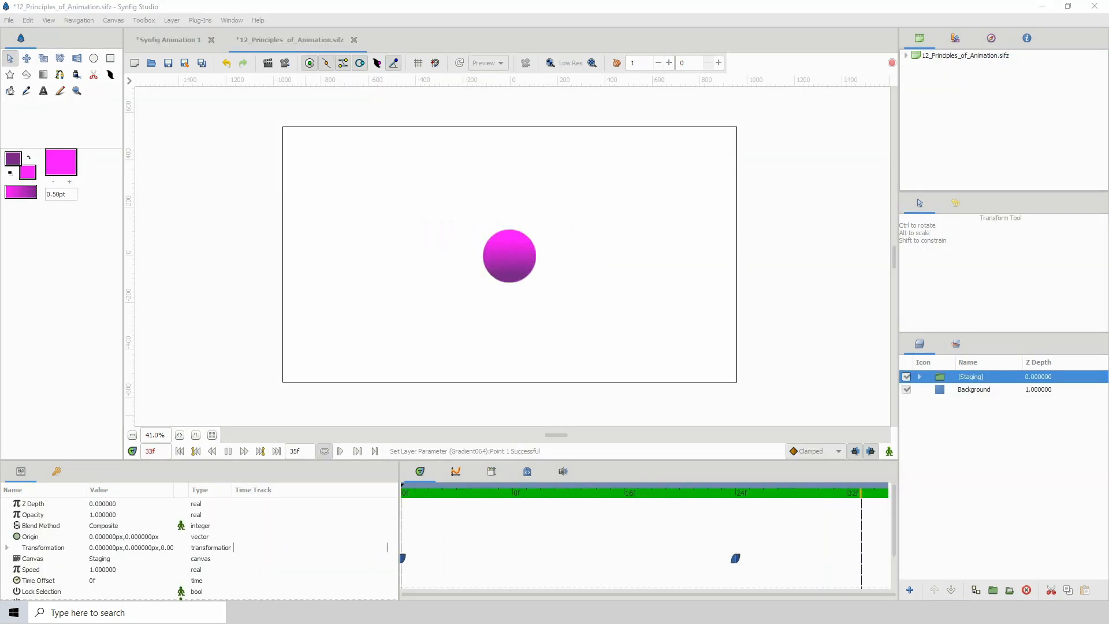
- Scrub the Staging time track between frames 9 and 33 to show the shine crossing the ball
left_click(526, 491)
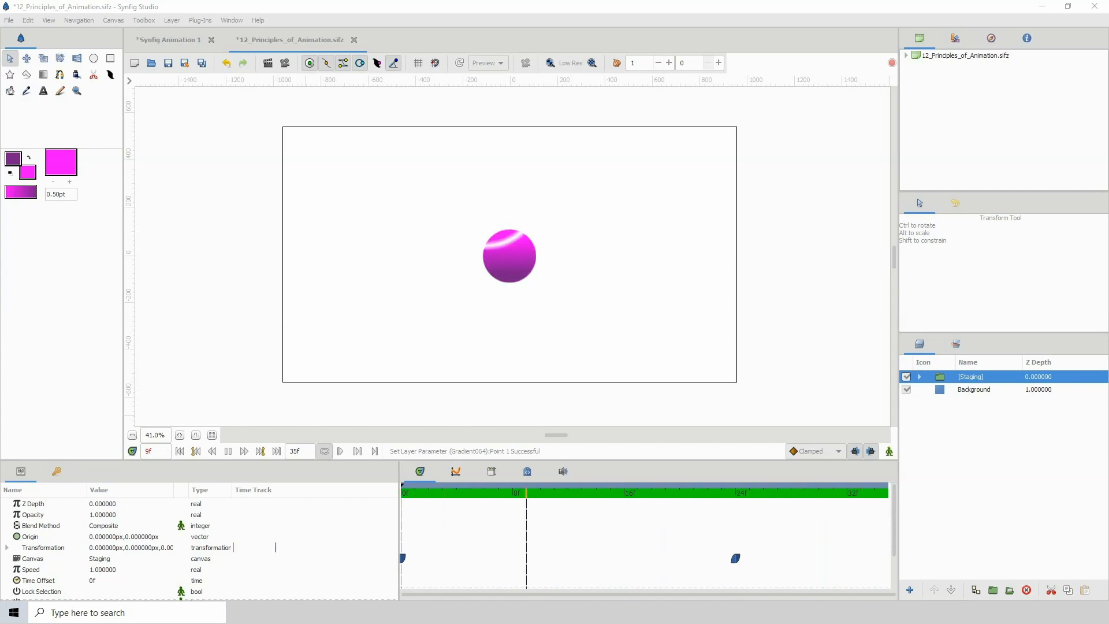
left_click(693, 492)
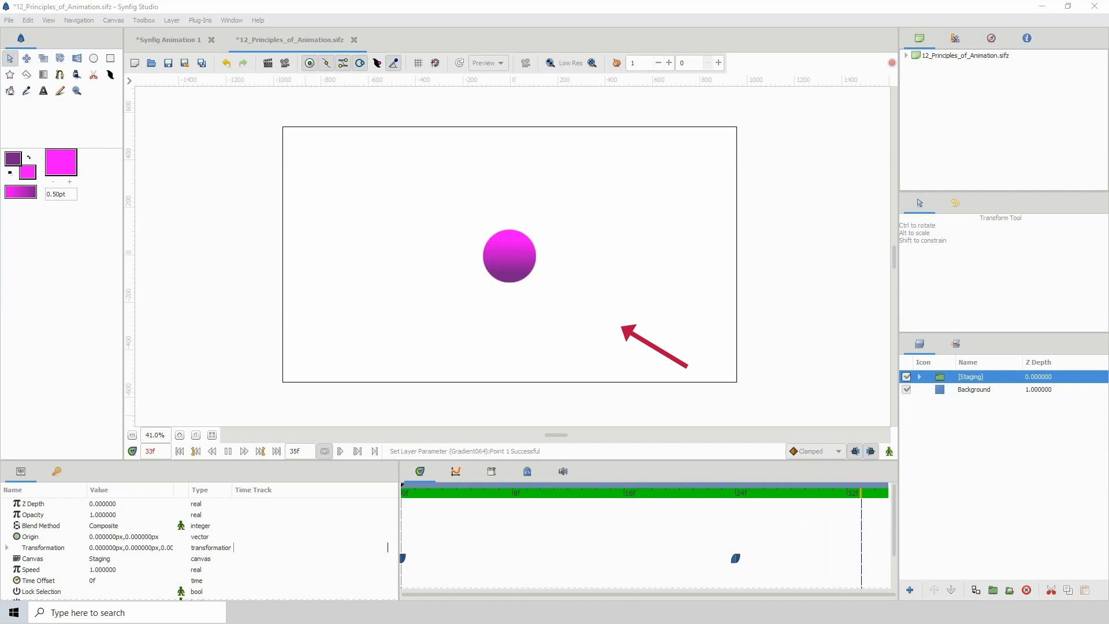
left_click(525, 492)
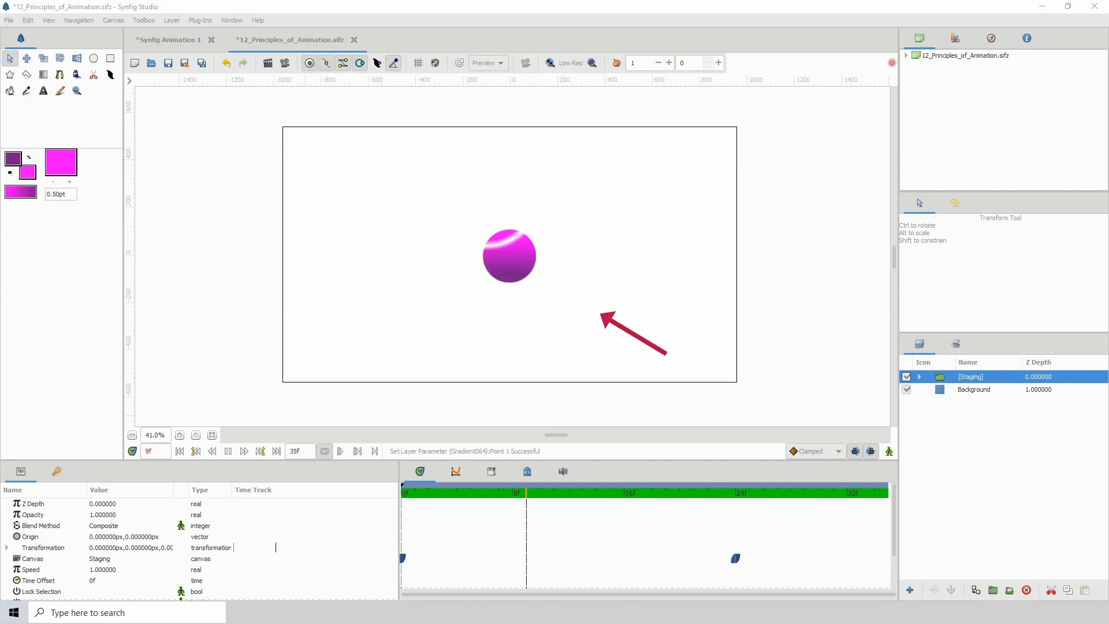
left_click(693, 491)
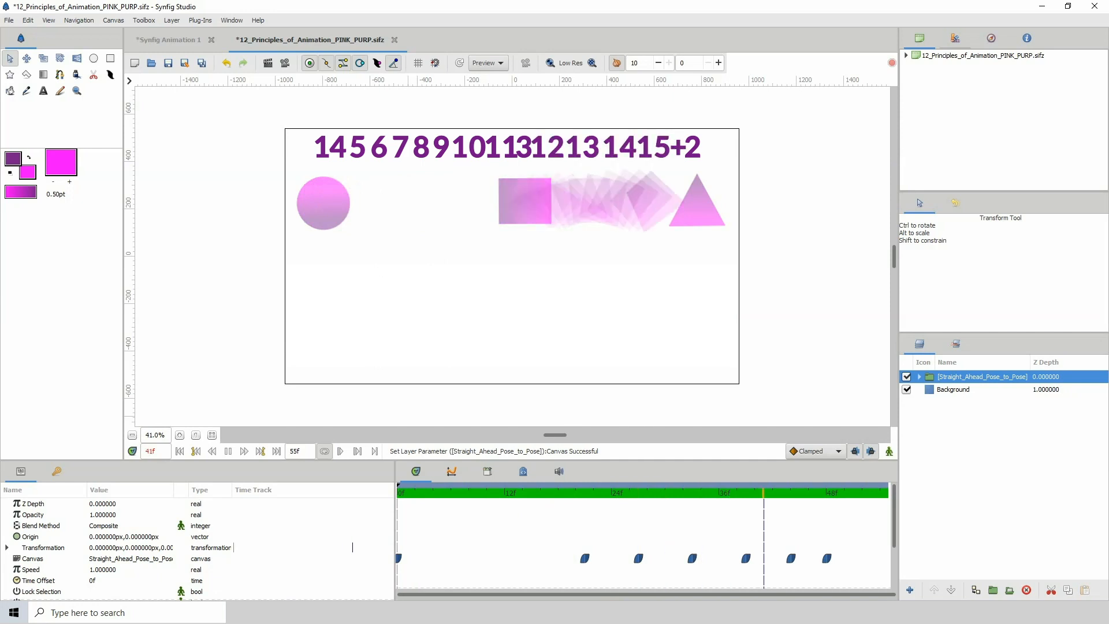
- Scrub the Straight_Ahead_Pose_to_Pose time track to frame 41 where the square becomes a triangle
left_click(681, 491)
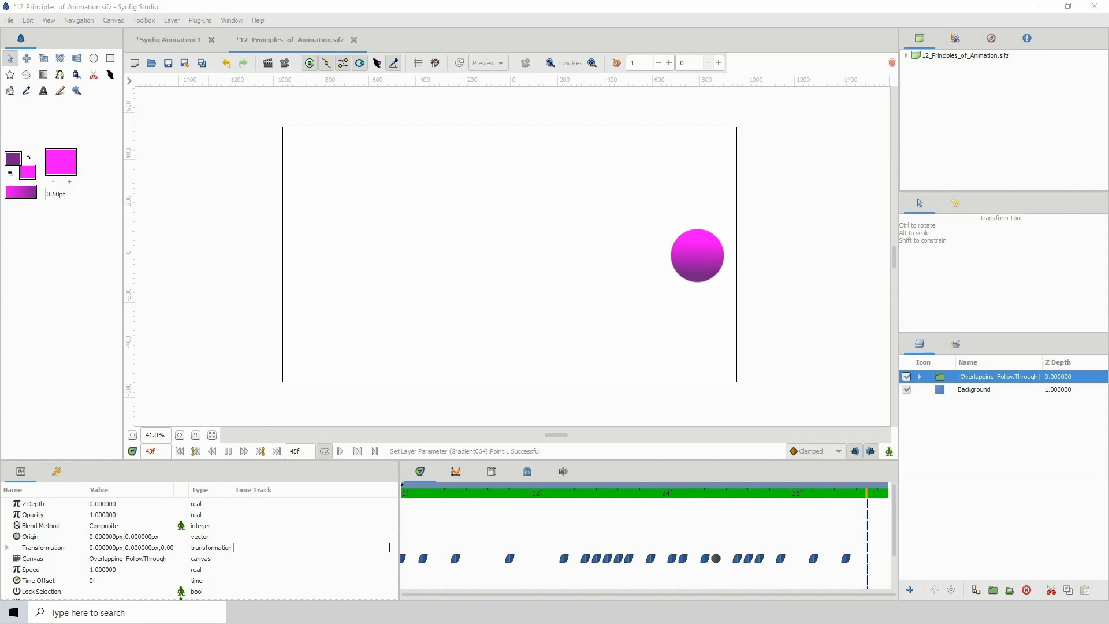
- Step the Overlapping_FollowThrough animation frame by frame and scrub its time track
left_click(243, 451)
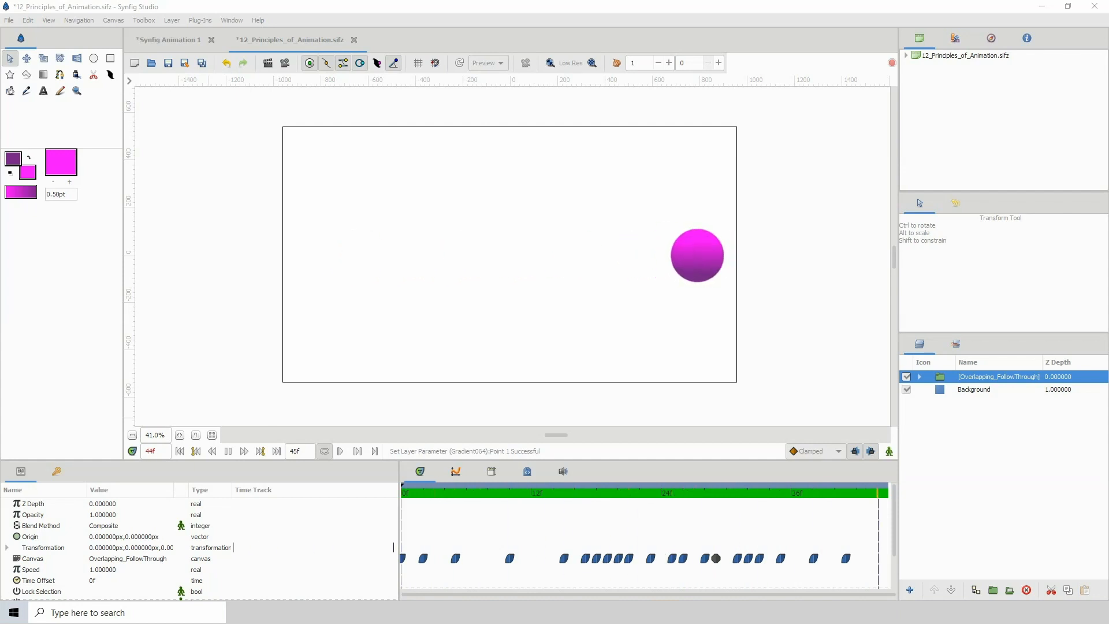
left_click(180, 450)
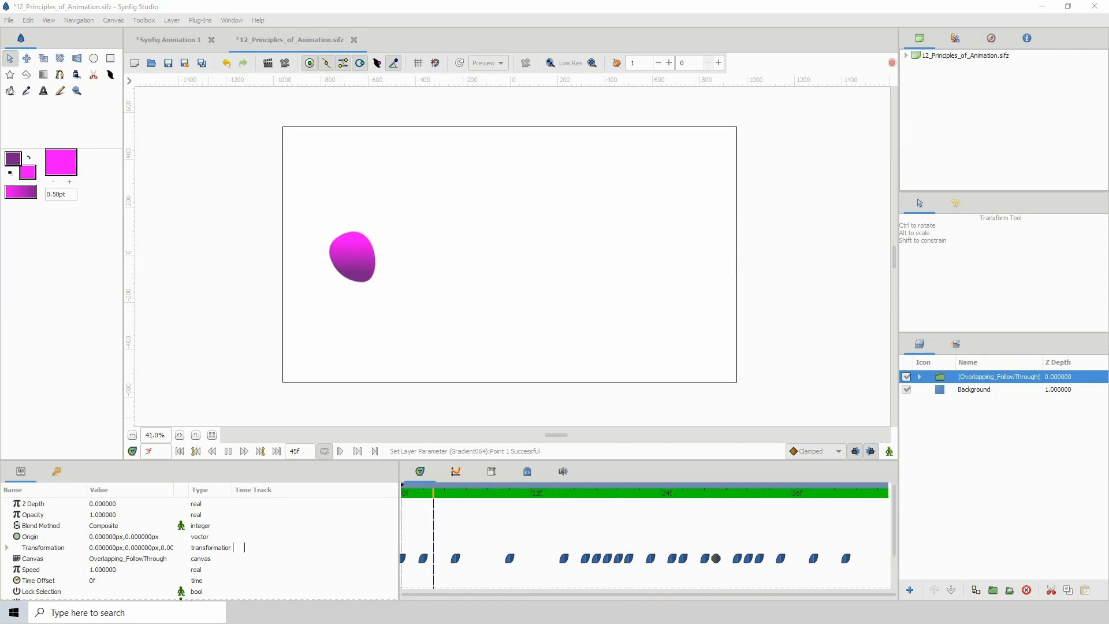
left_click(476, 492)
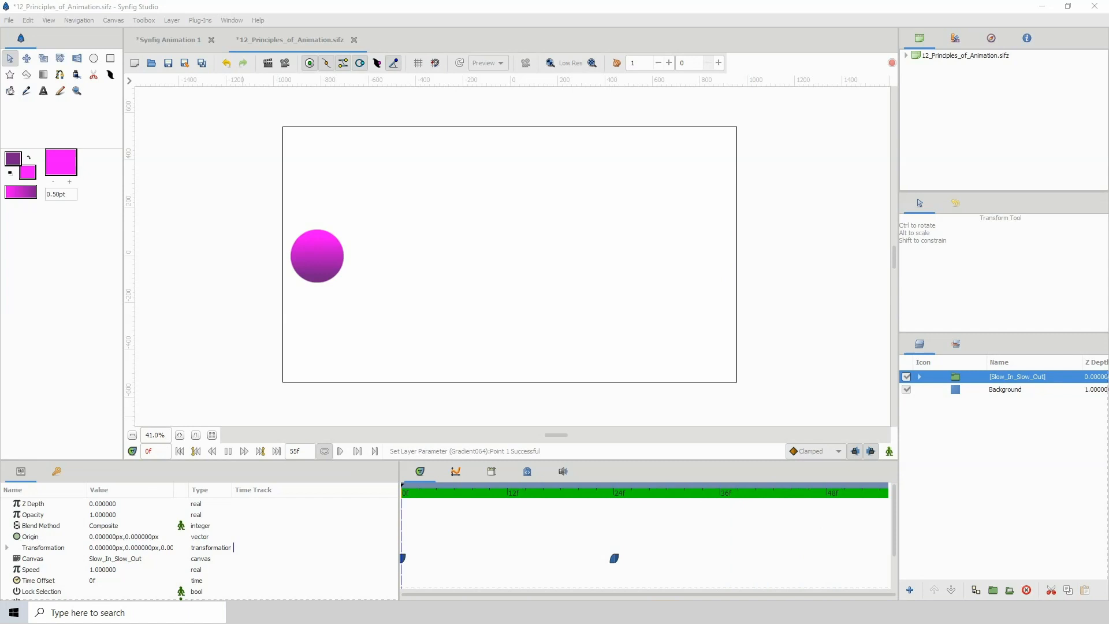
- Scrub the Slow_In_Slow_Out time track across frames 0, 39 and 48 to follow the ball left to right
left_click(834, 491)
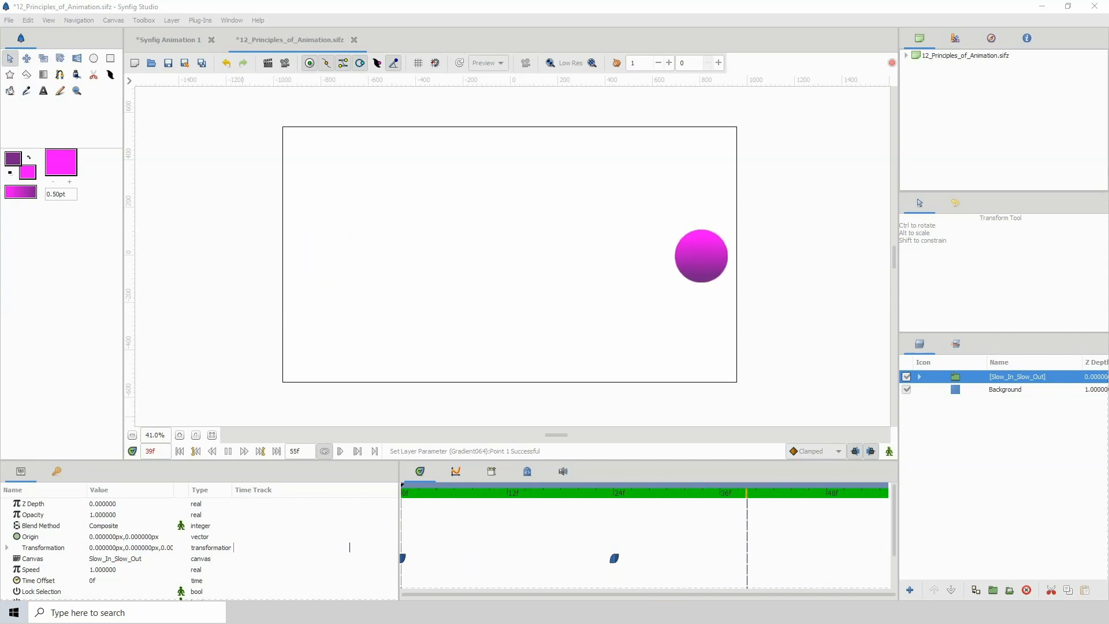
left_click(179, 450)
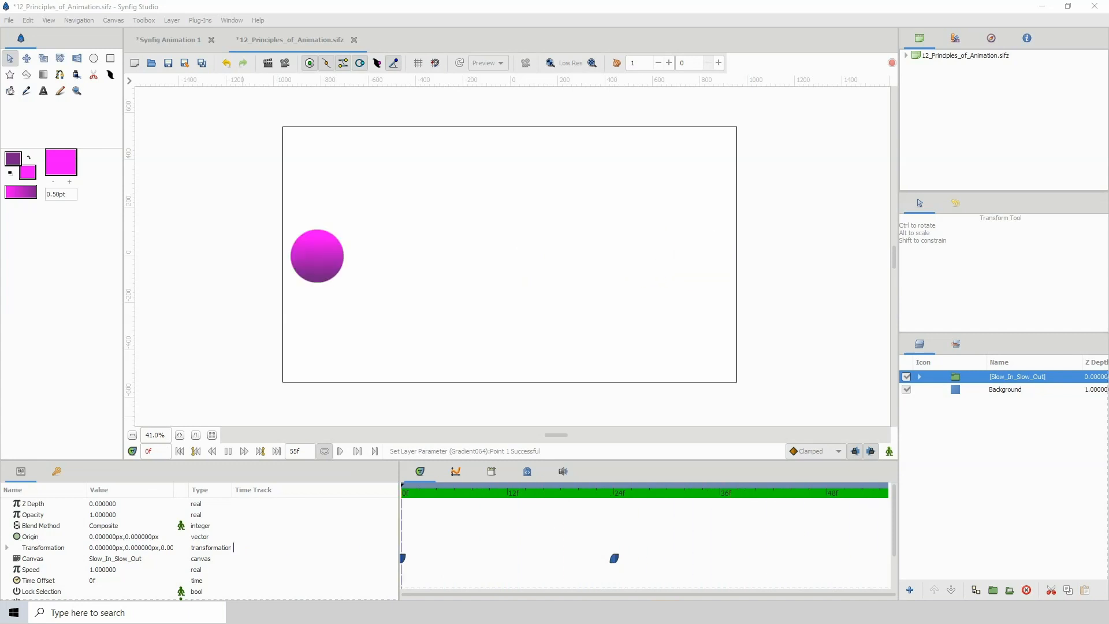
left_click(826, 491)
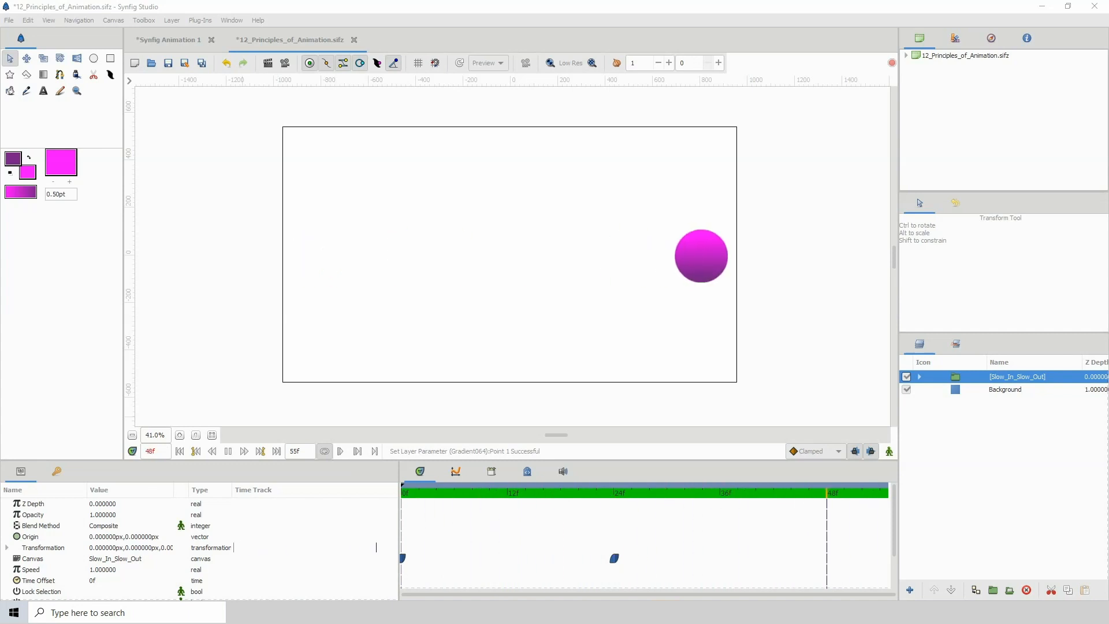
left_click(764, 491)
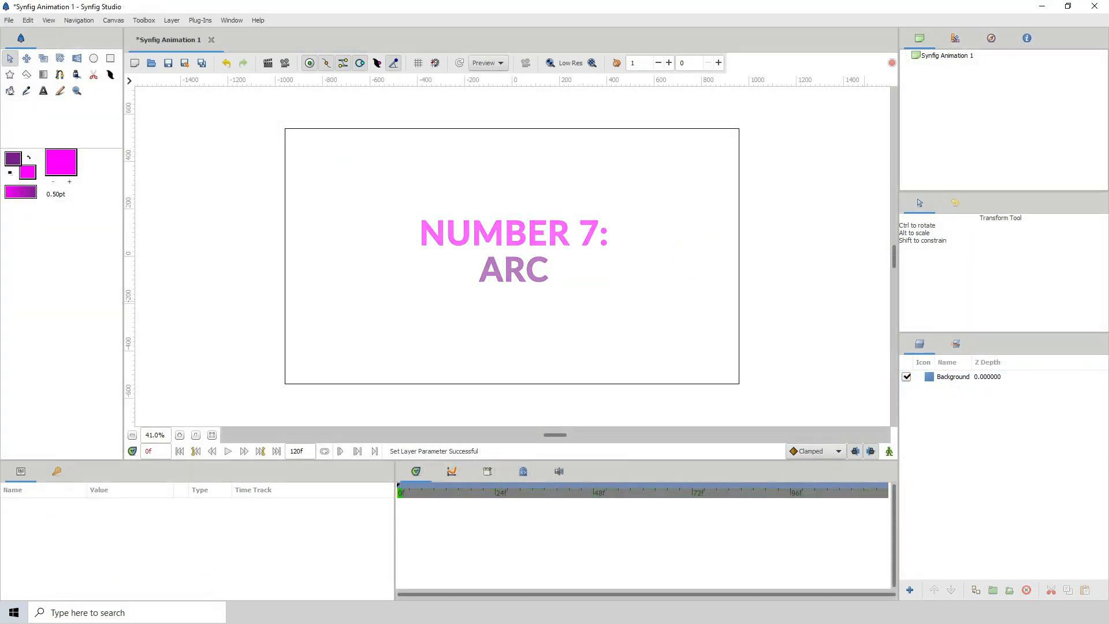
- Switch to the 12_Principles_of_Animation document and scrub the Arc canvas from an early to a late frame
left_click(289, 40)
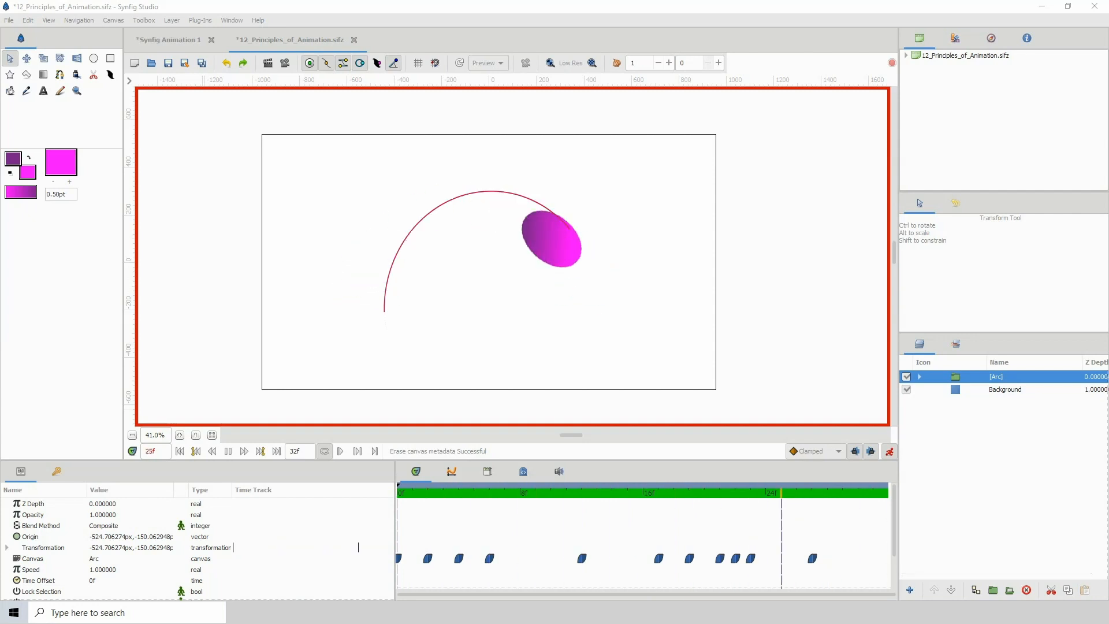
left_click(502, 491)
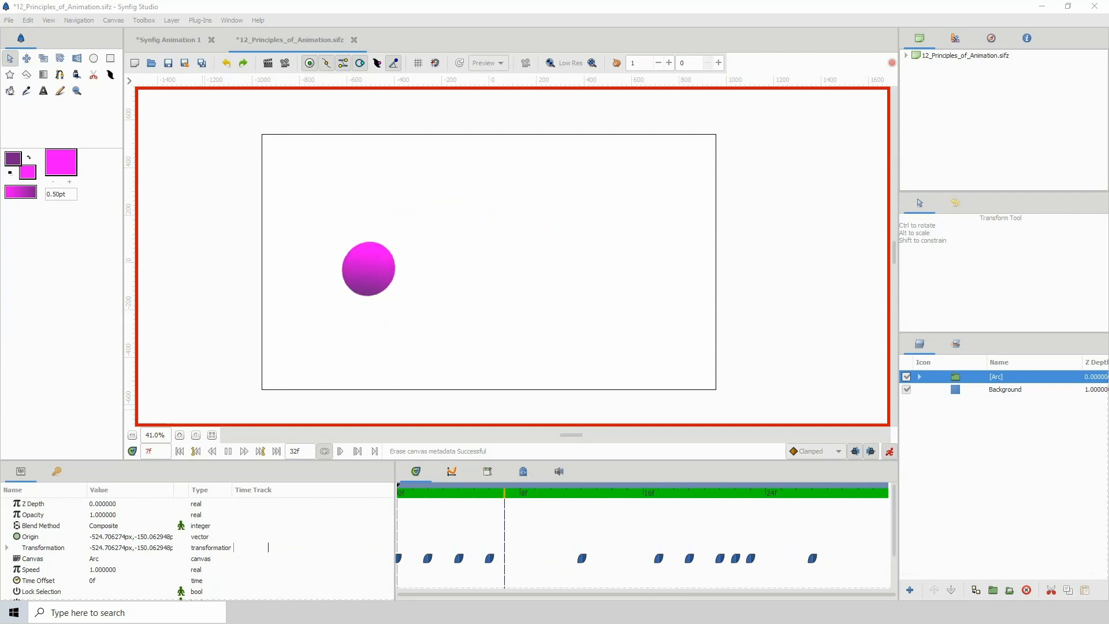
left_click(735, 491)
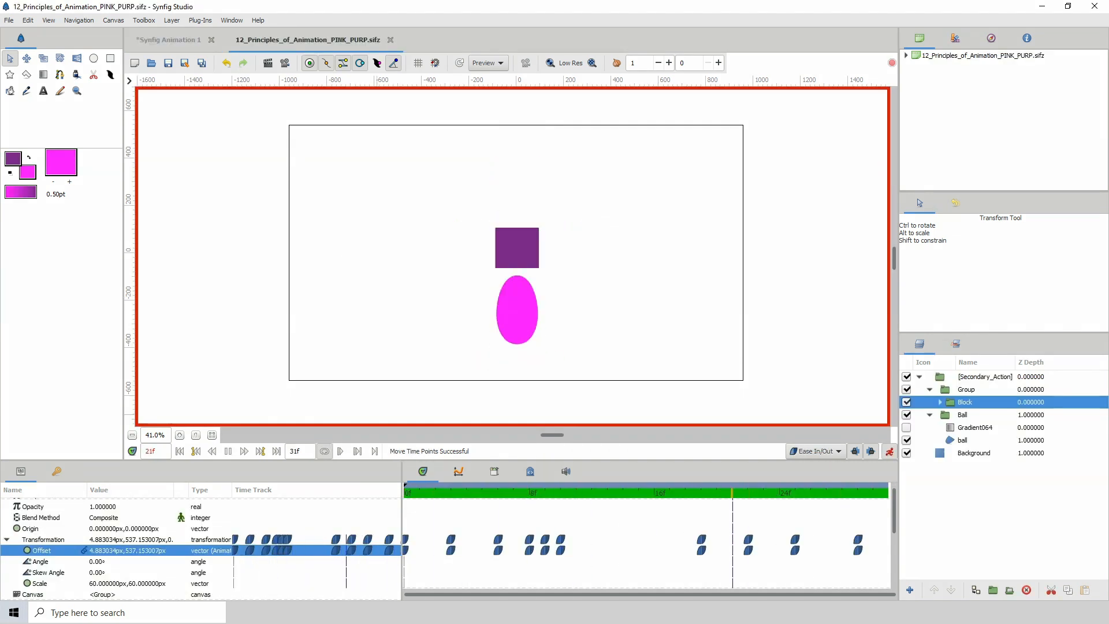
- Rewind the Secondary_Action block-and-ball animation near its start, then move on to the title card
left_click(470, 490)
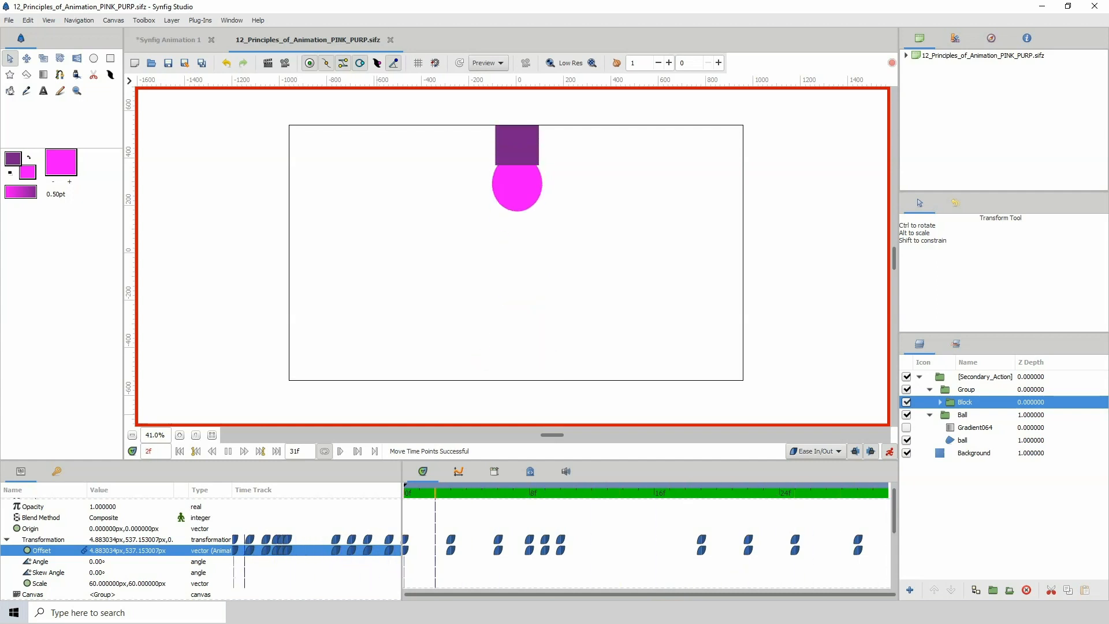
left_click(700, 491)
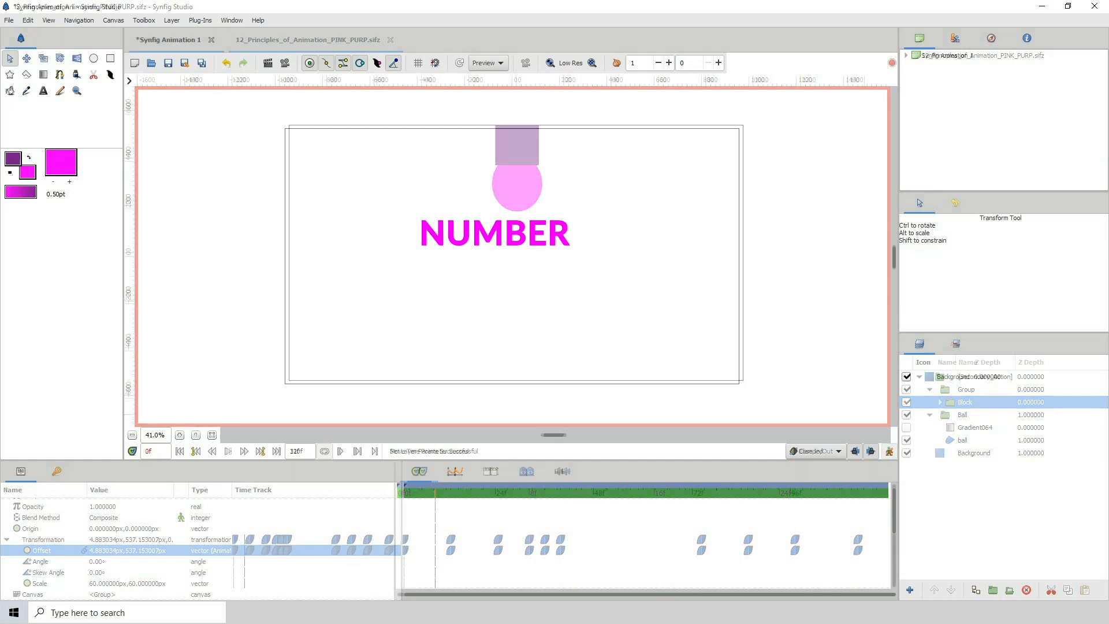
- Scrub the Timing_n_Spacing canvas from first frames to the aligned last frame, comparing the two balls
left_click(306, 39)
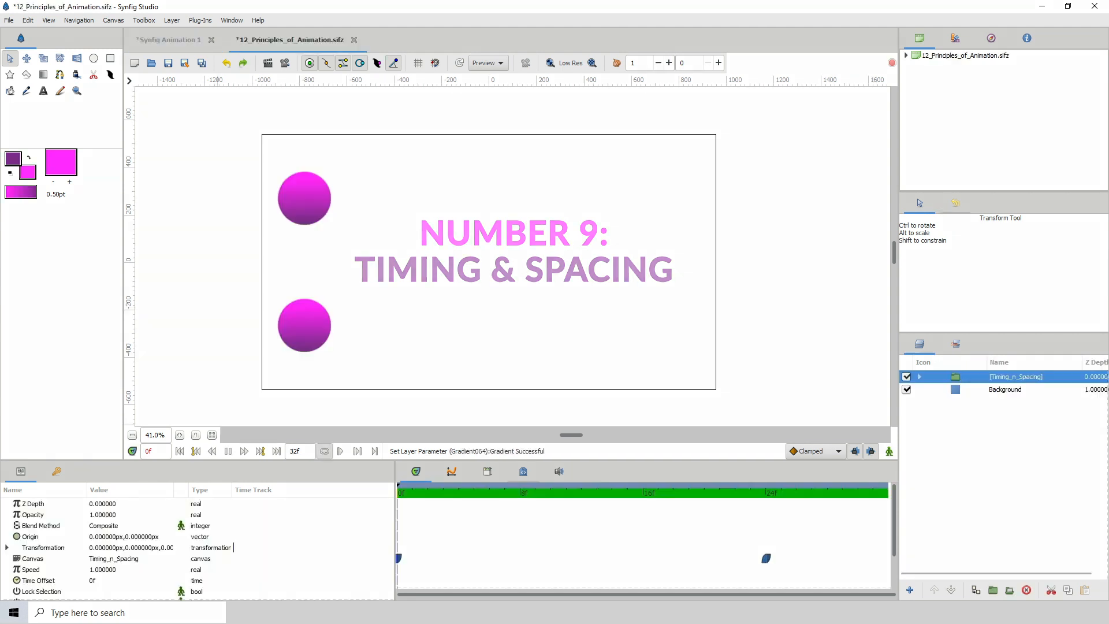
left_click(627, 491)
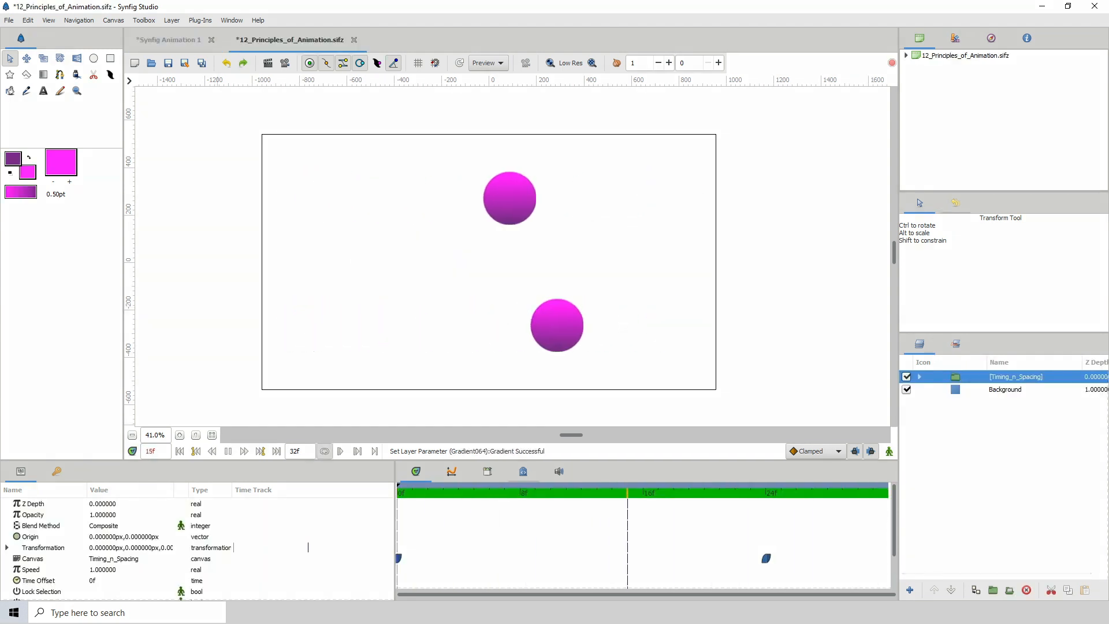
left_click(841, 491)
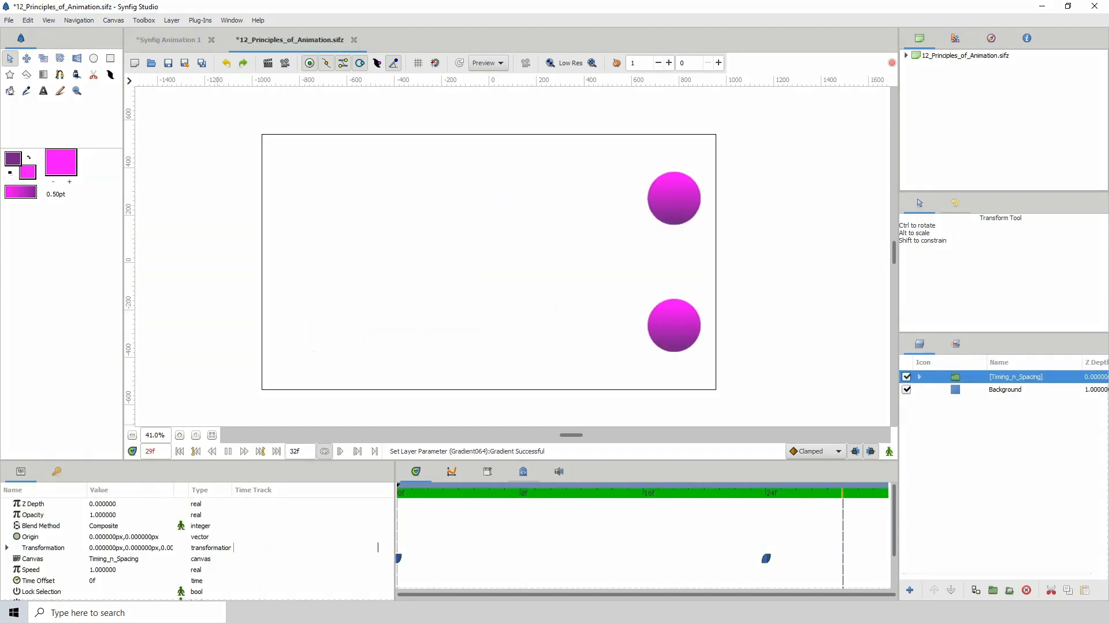
left_click(570, 491)
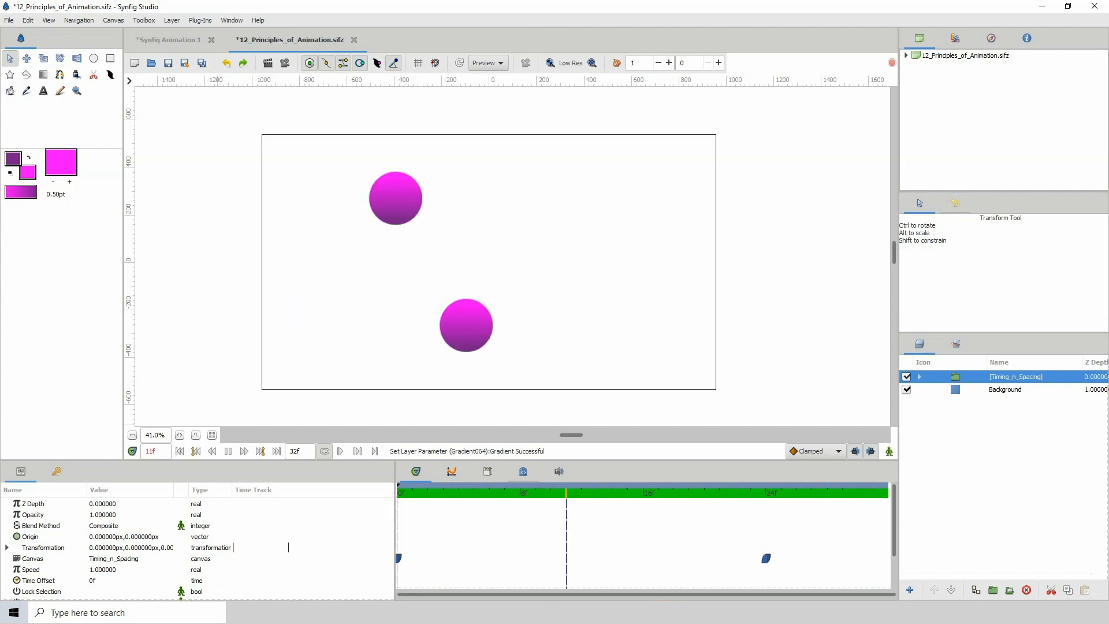
left_click(765, 491)
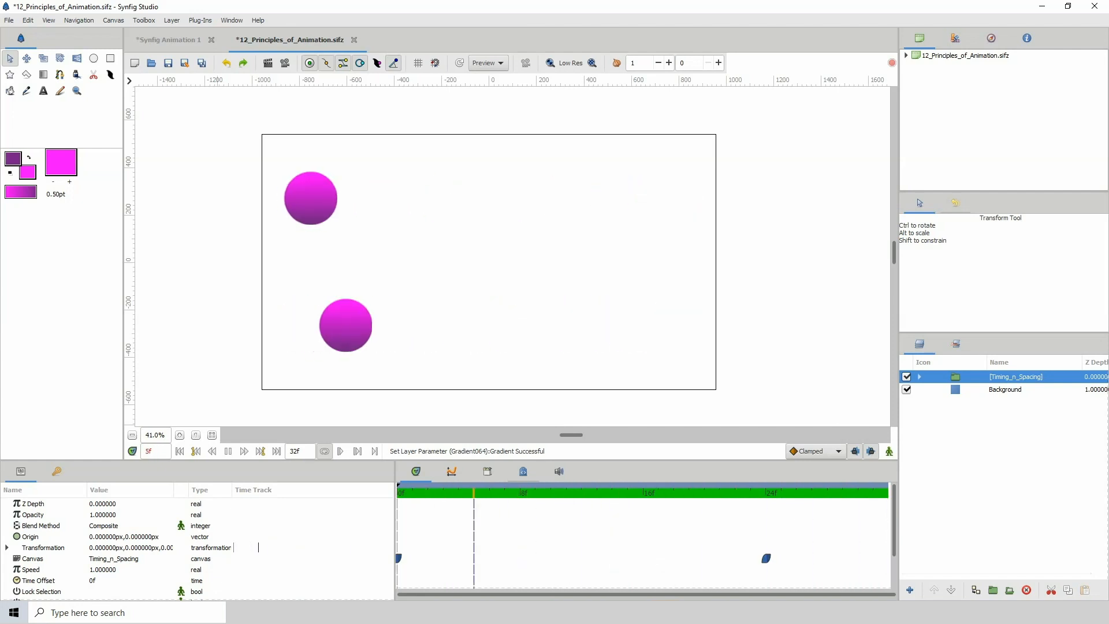
left_click(704, 491)
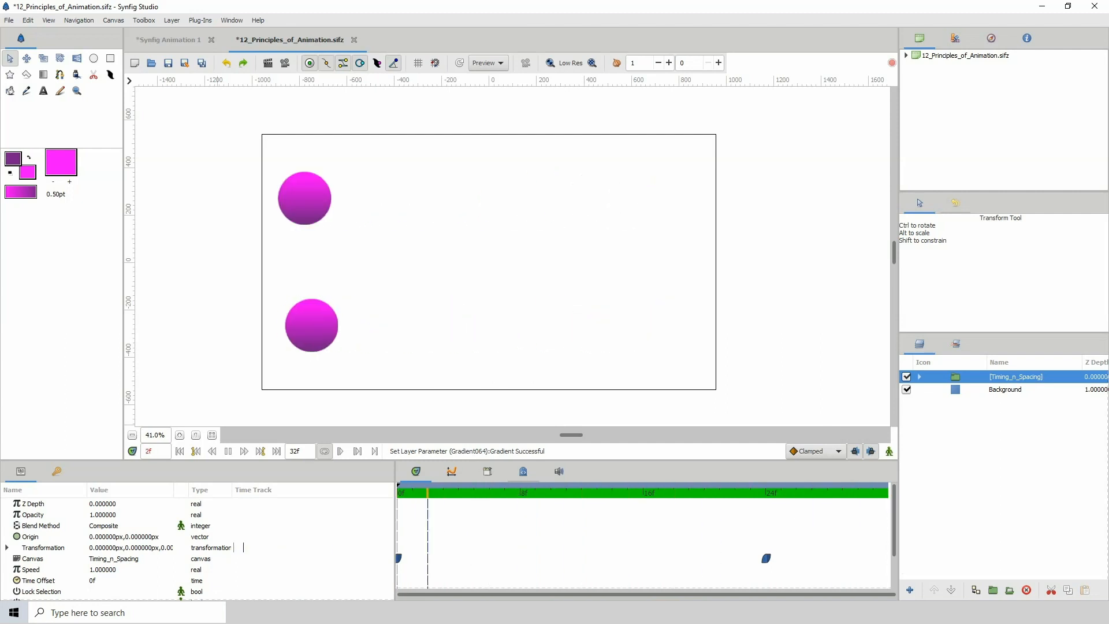
left_click(643, 492)
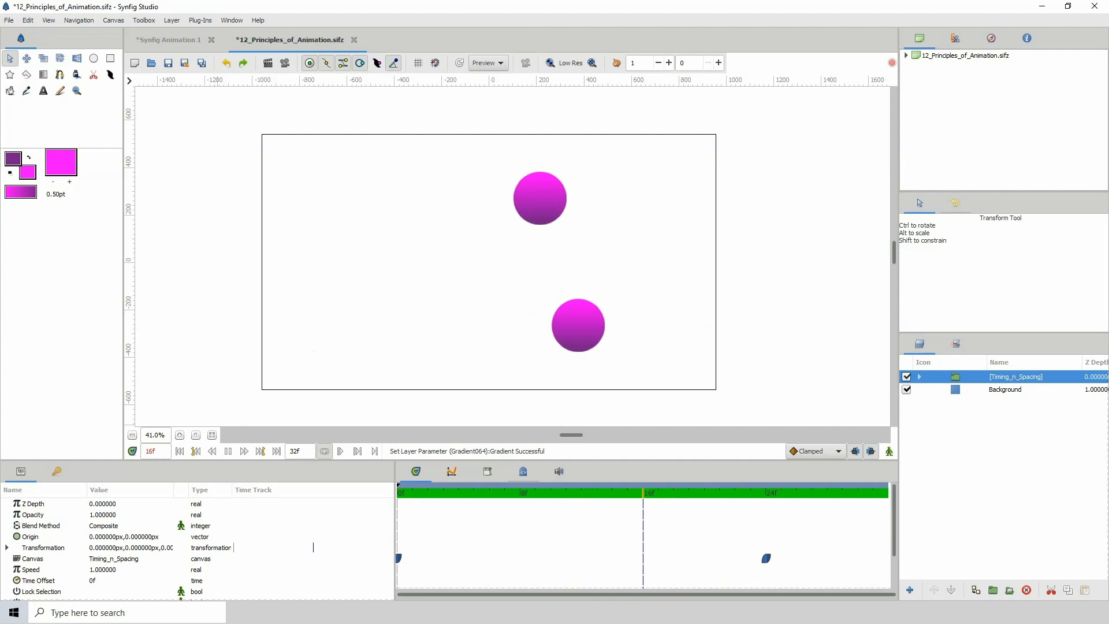
left_click(843, 490)
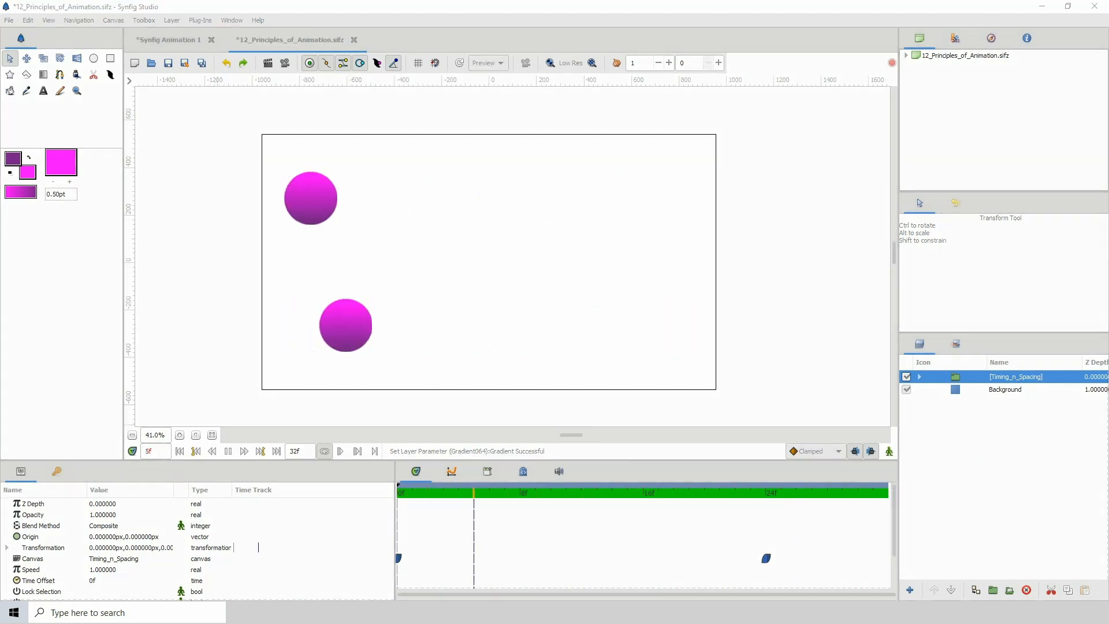
left_click(719, 492)
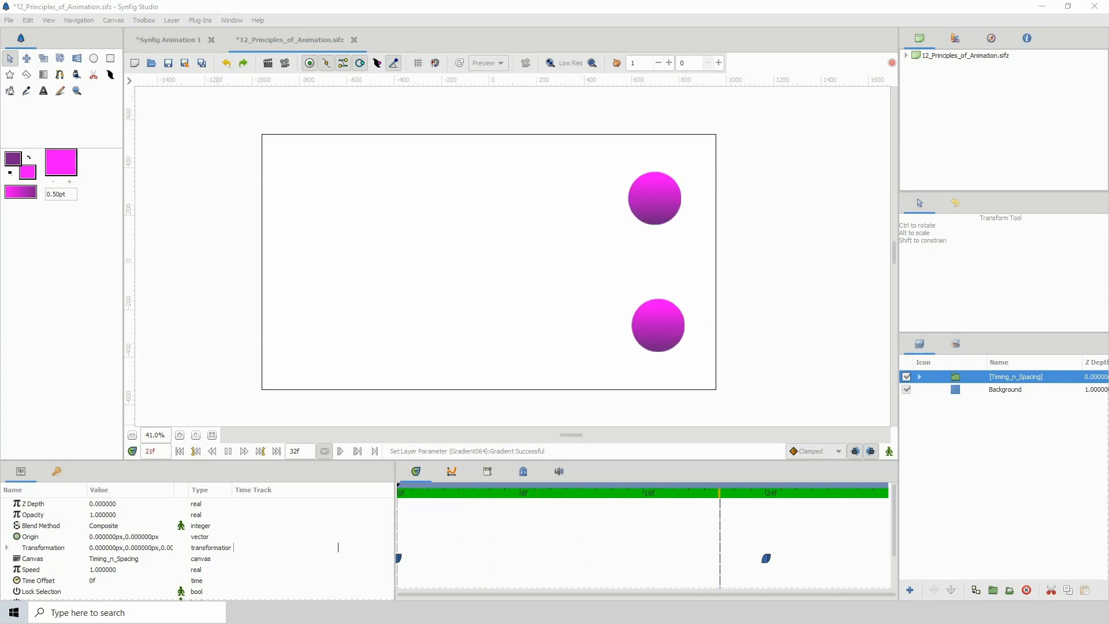
left_click(428, 491)
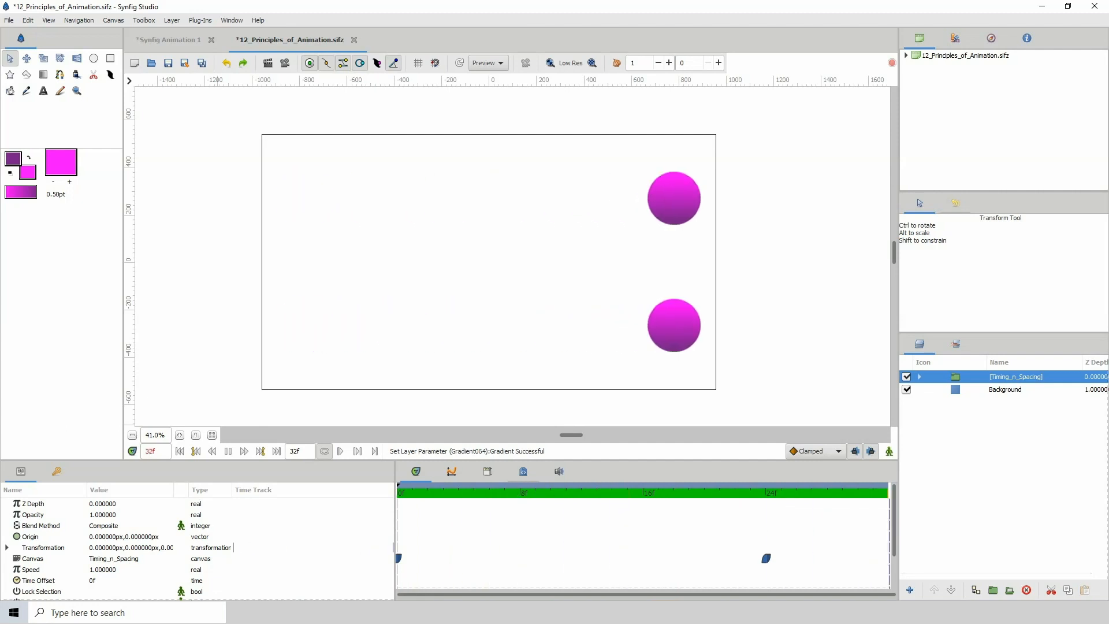
- Replay the move between early and late frames to study the balls' uneven spacing, ending on the Number 10 title
left_click(596, 491)
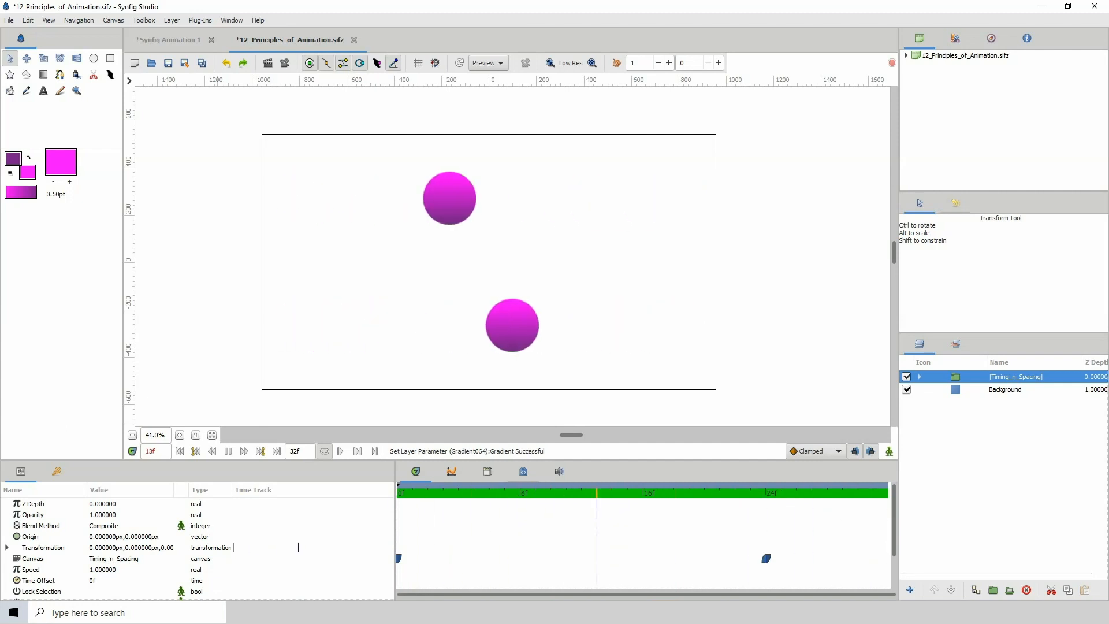
left_click(825, 491)
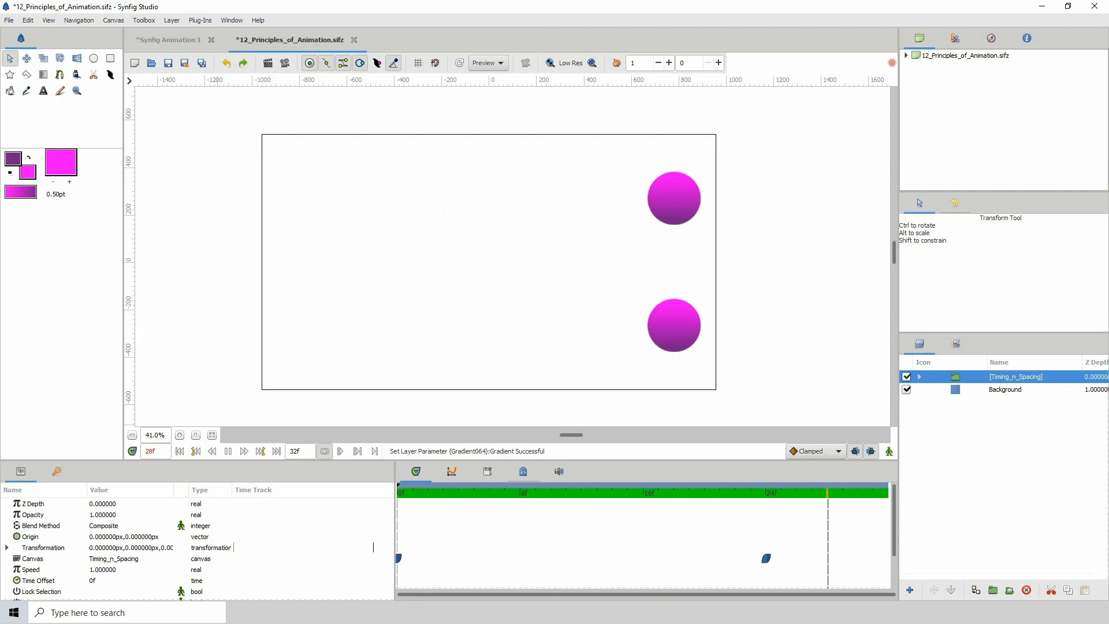
left_click(504, 492)
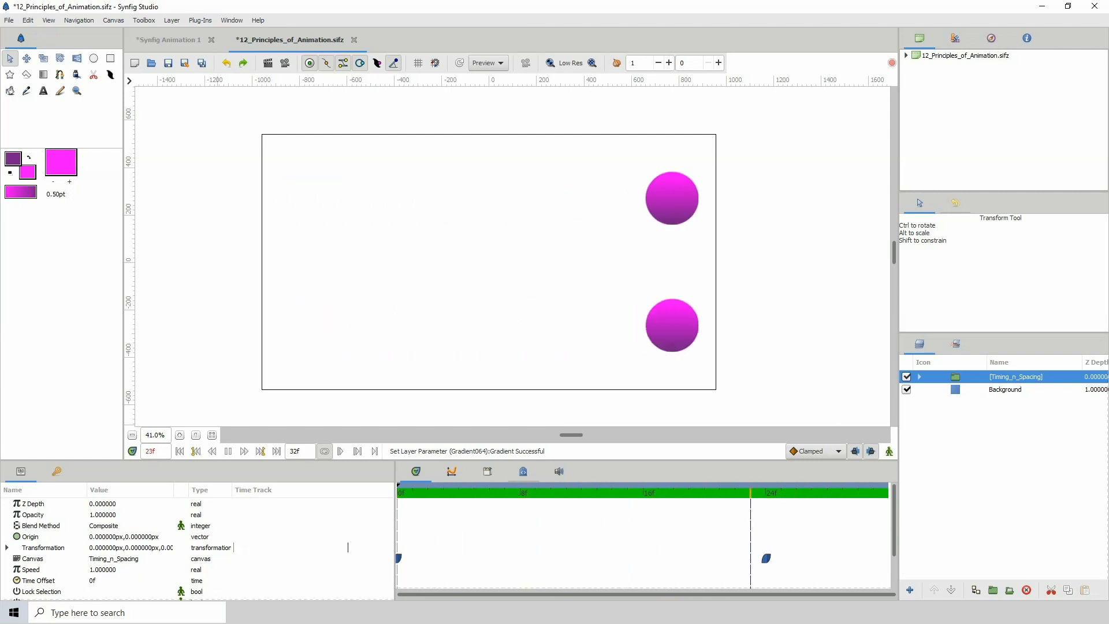
left_click(472, 492)
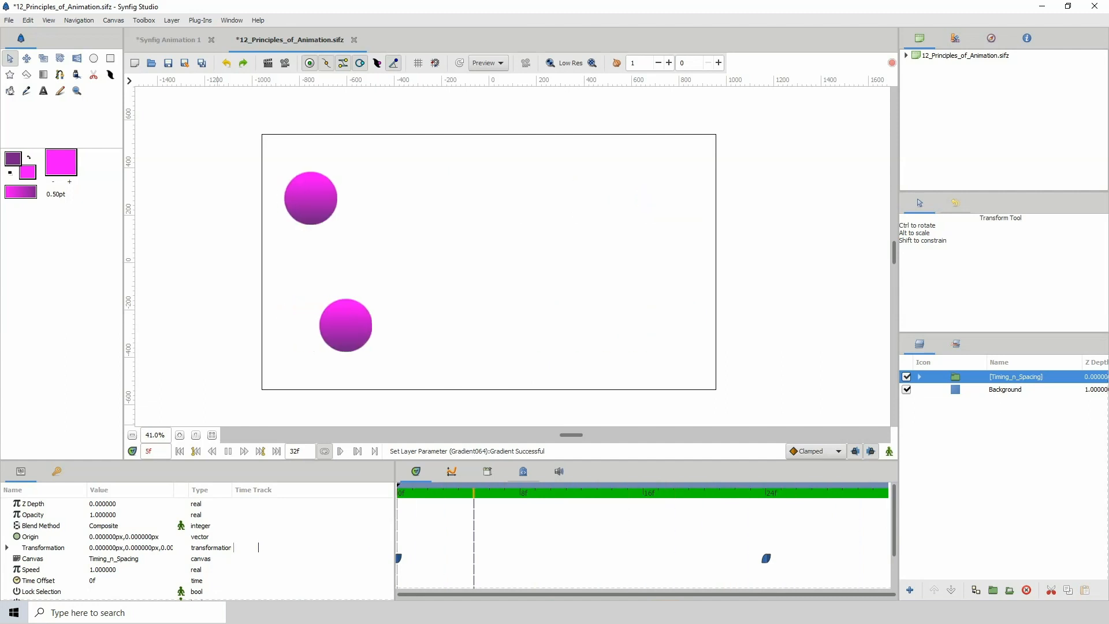
left_click(673, 491)
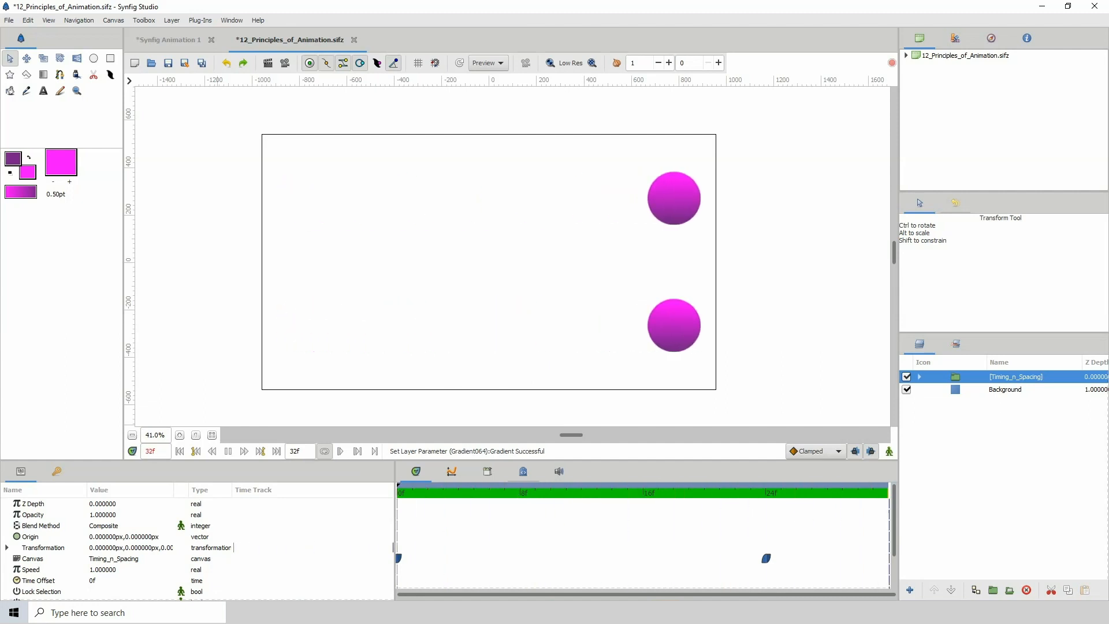
left_click(596, 491)
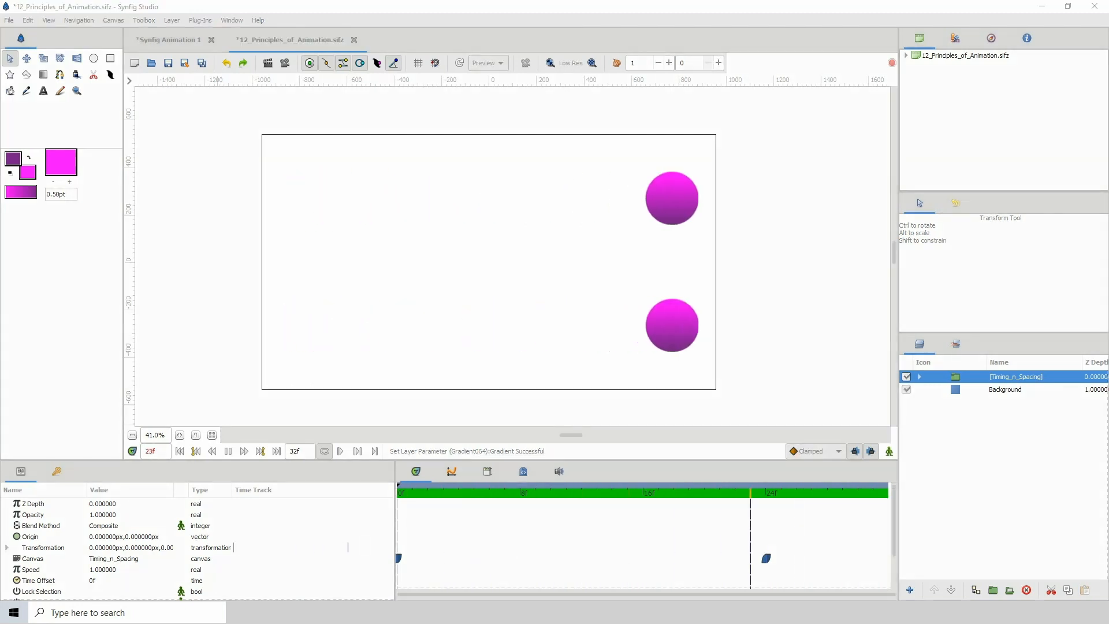
left_click(472, 492)
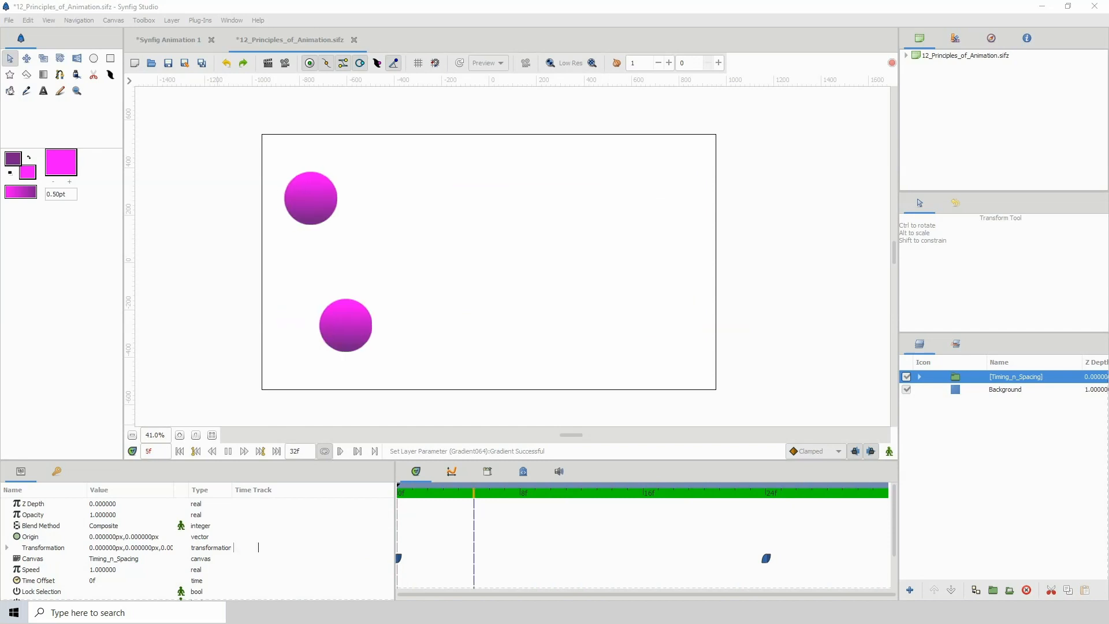
left_click(672, 491)
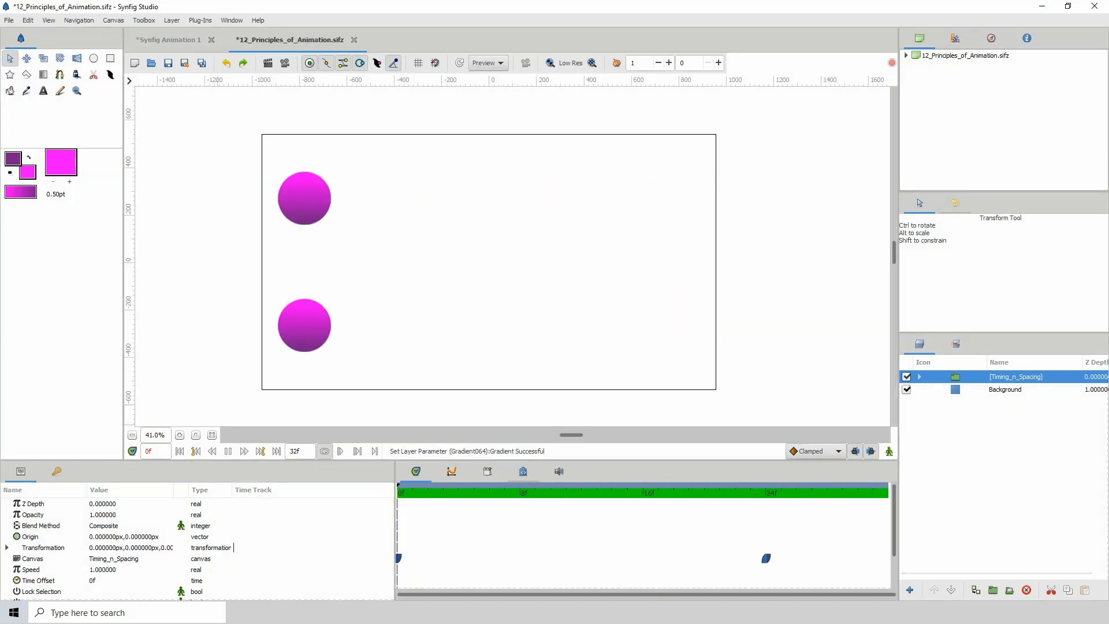
left_click(611, 490)
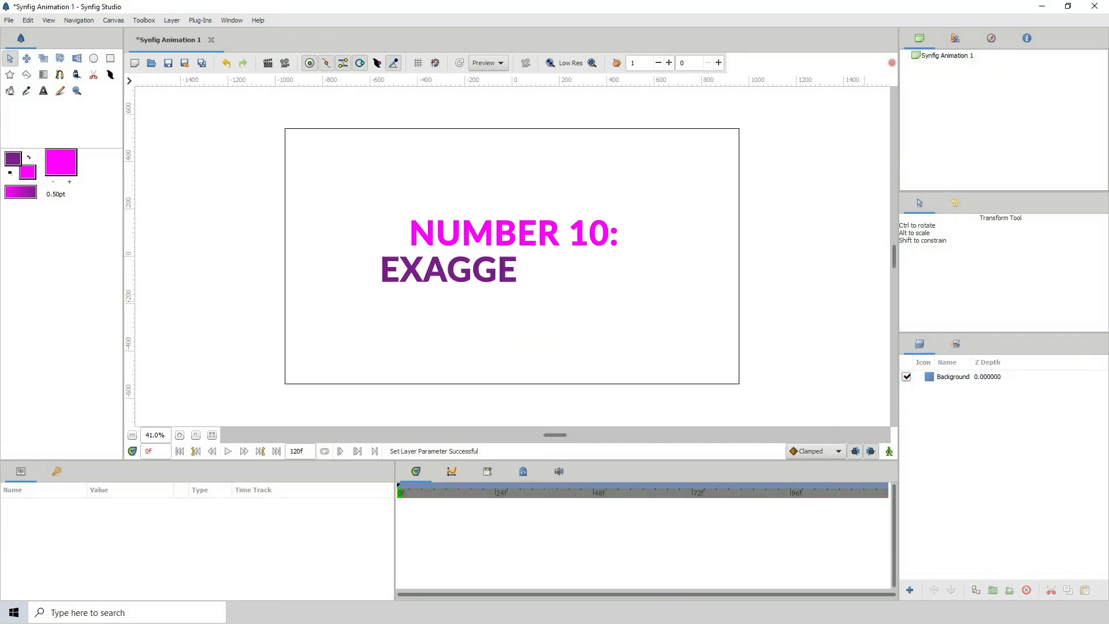
- Scrub through the Exaggeration ball animation, then bring up the Number 11: Solid Drawing title card
left_click(289, 40)
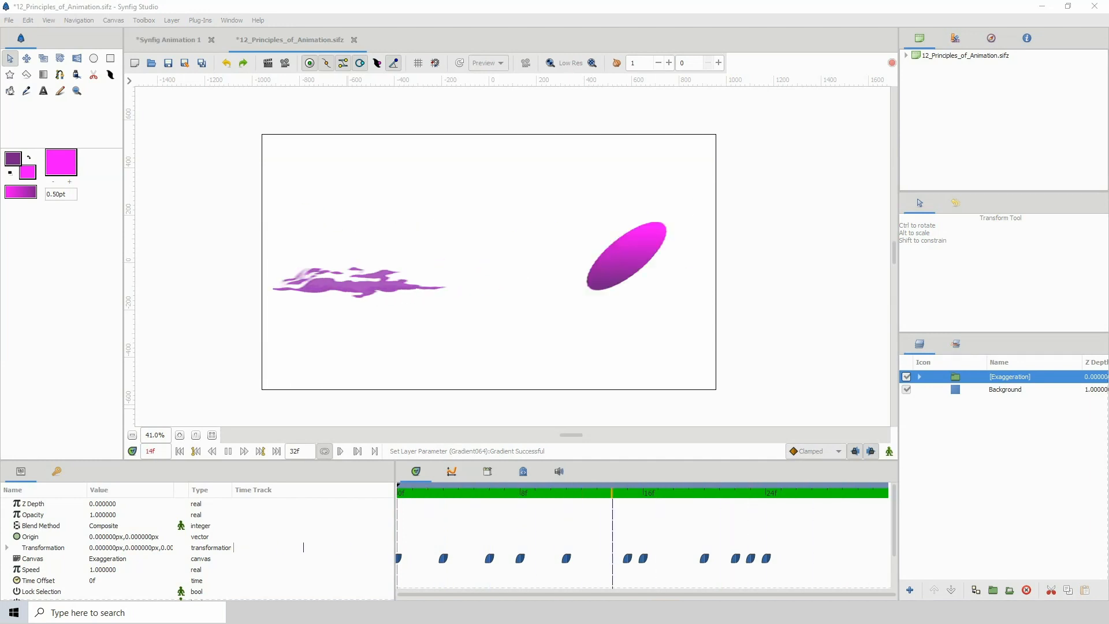
left_click(857, 491)
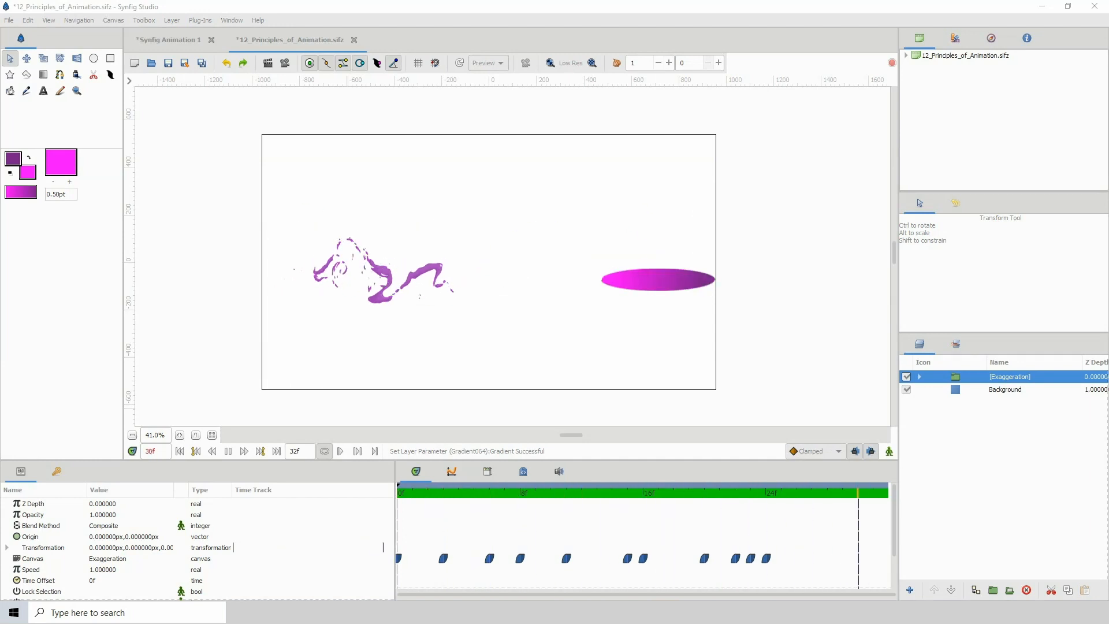
left_click(566, 491)
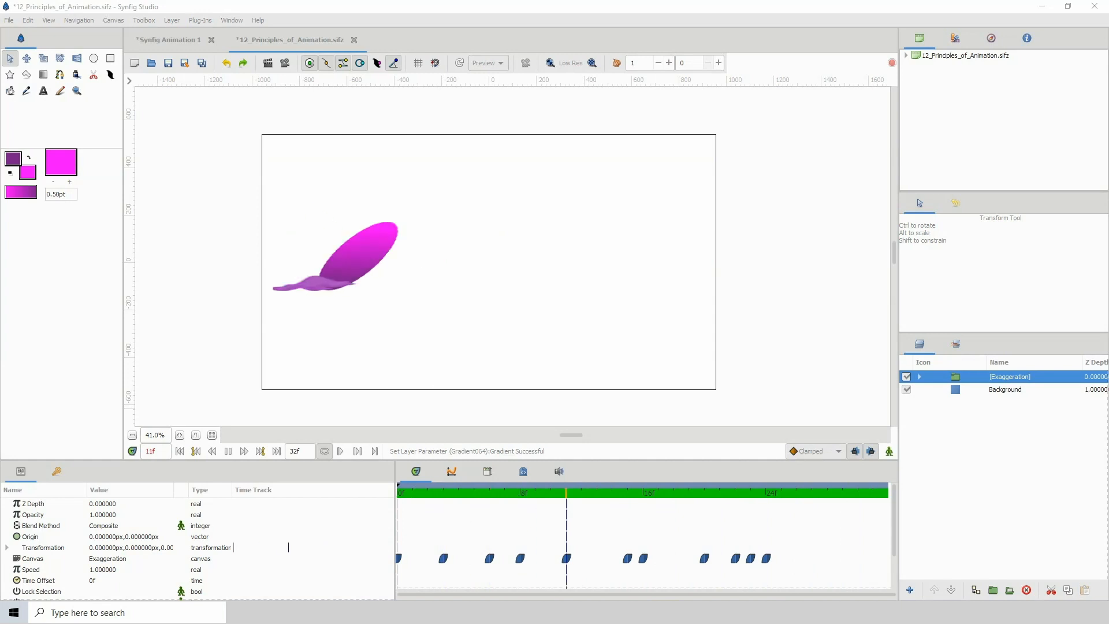
left_click(795, 491)
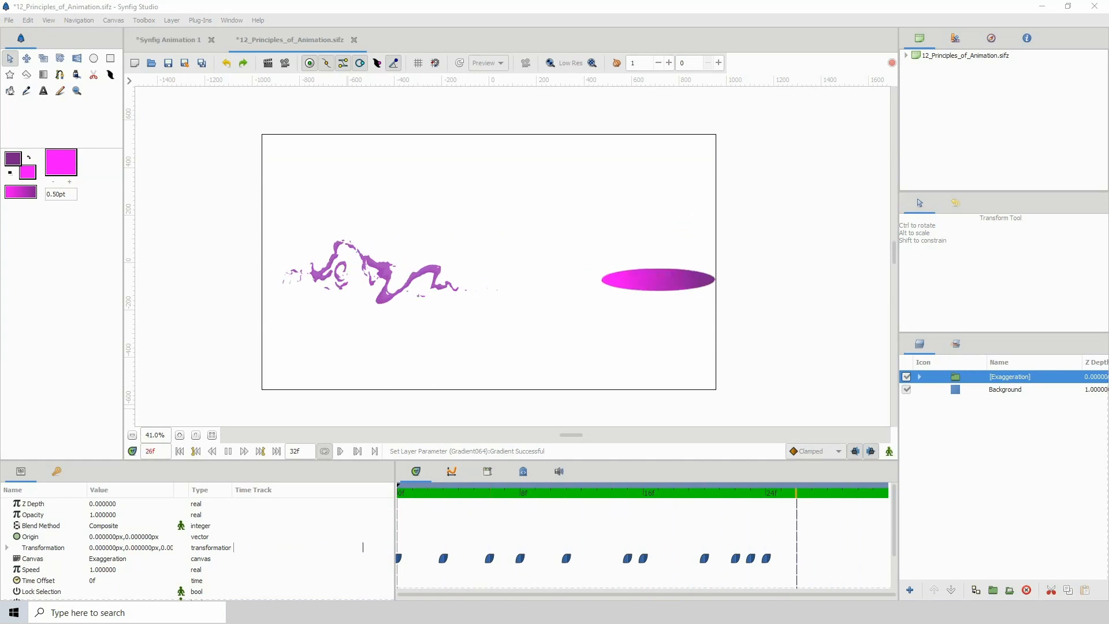
left_click(487, 490)
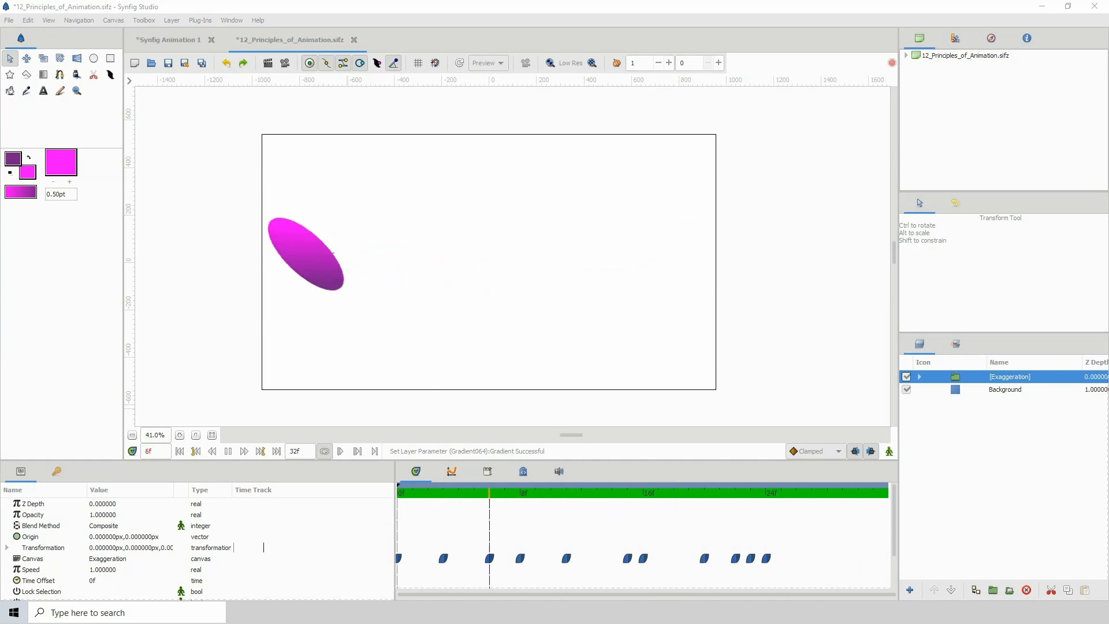
left_click(719, 491)
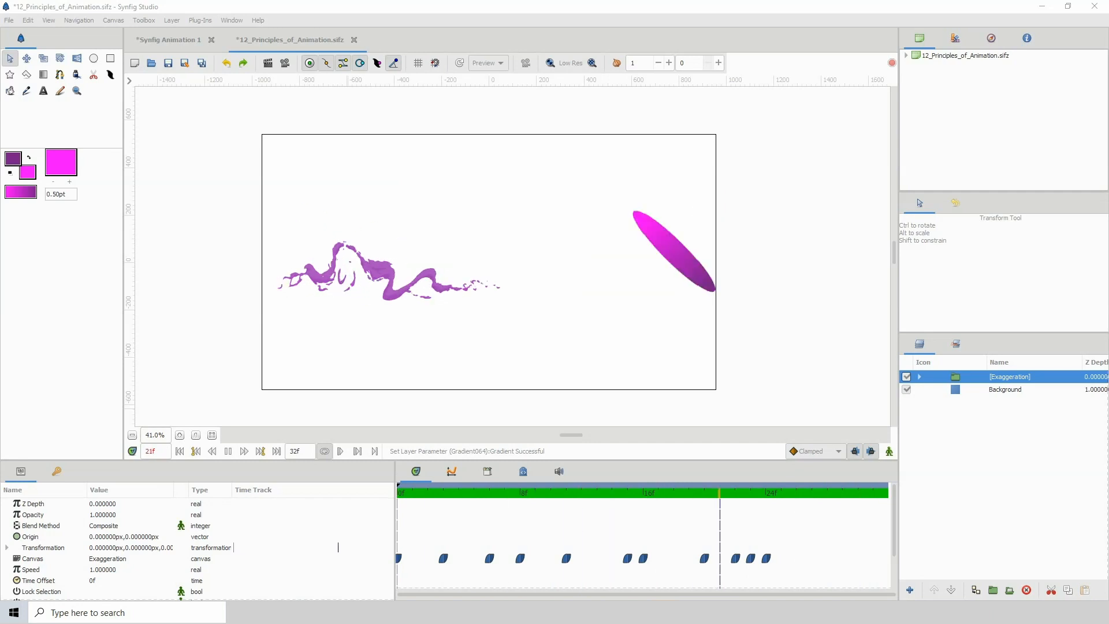
left_click(168, 40)
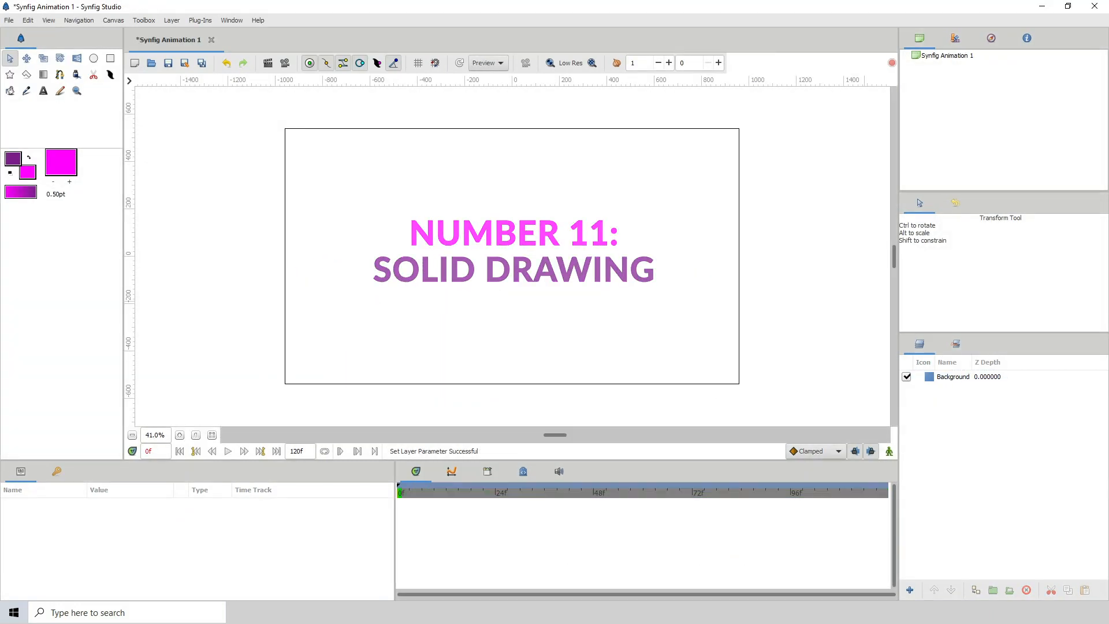
- Preview the Solid_Drawing circle gaining shading and shadow, then show the Number 12: Appeal title card
left_click(290, 40)
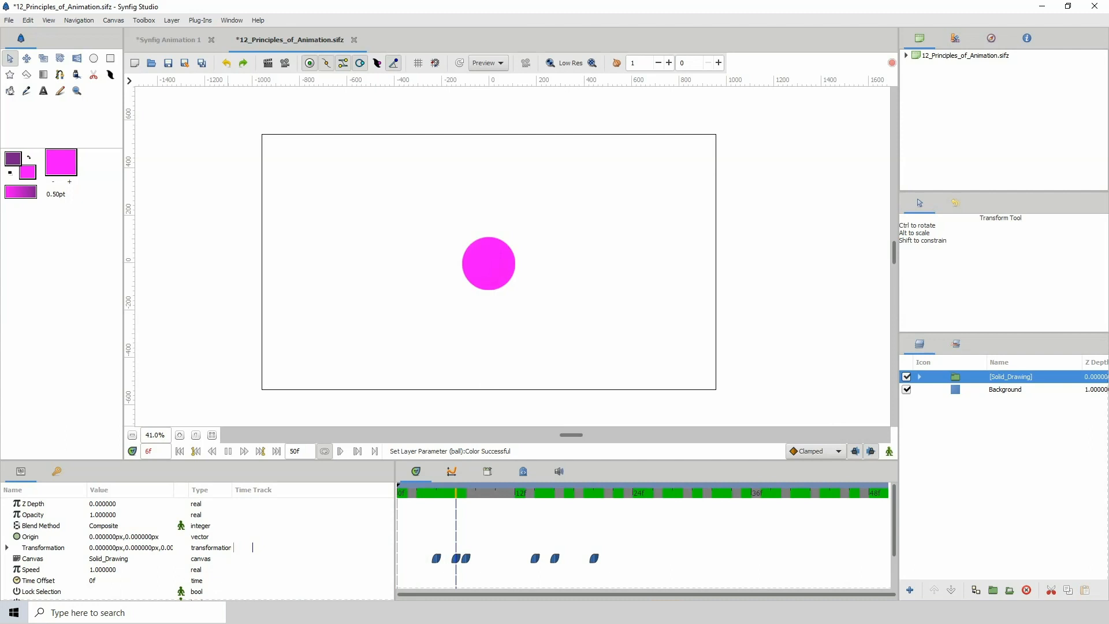
left_click(614, 492)
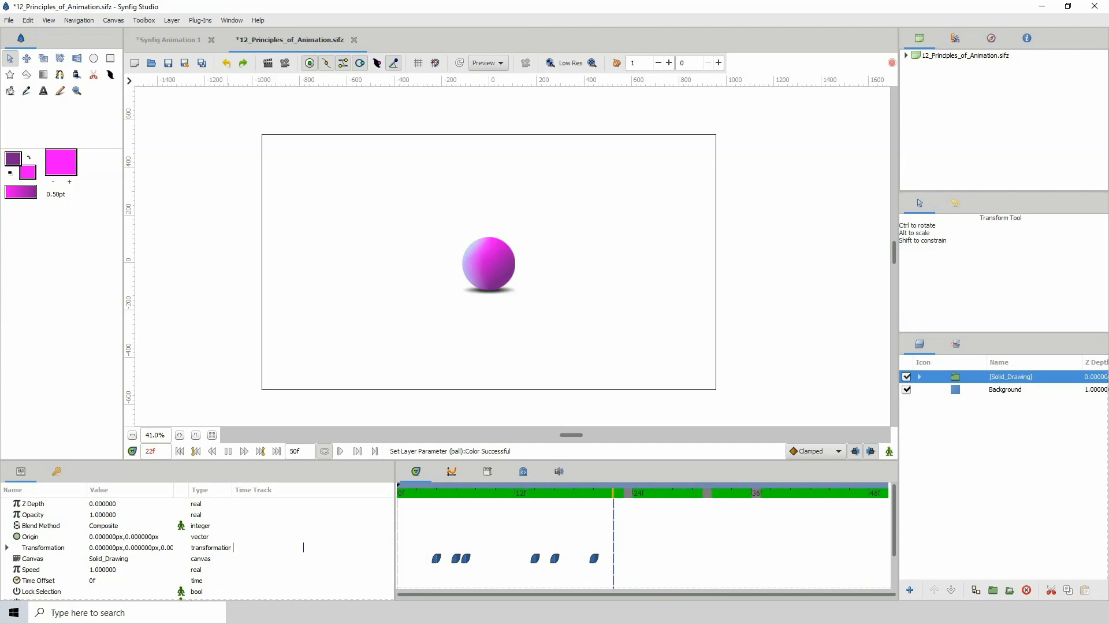
left_click(168, 39)
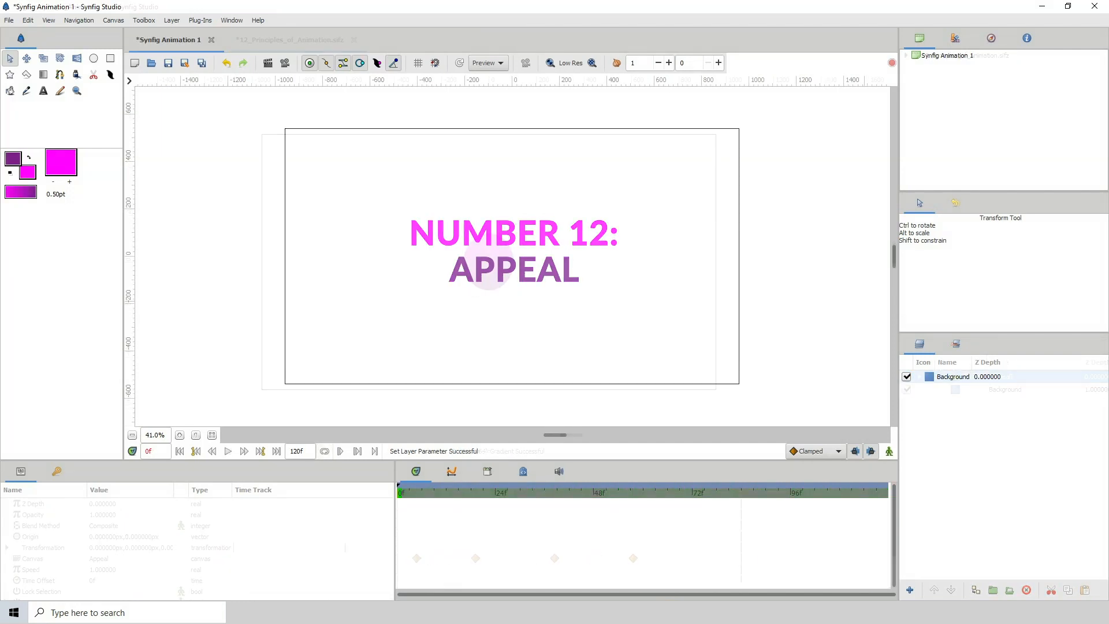
- Preview the Appeal ball animation and return to the principles file's blank root canvas with its Group layer
left_click(290, 39)
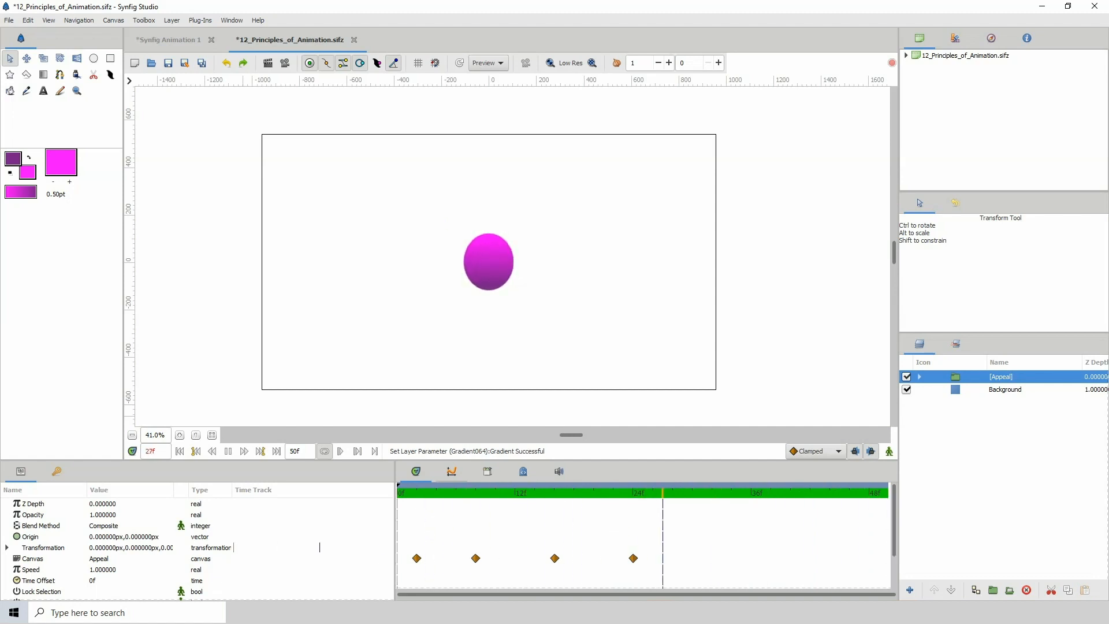
left_click(639, 491)
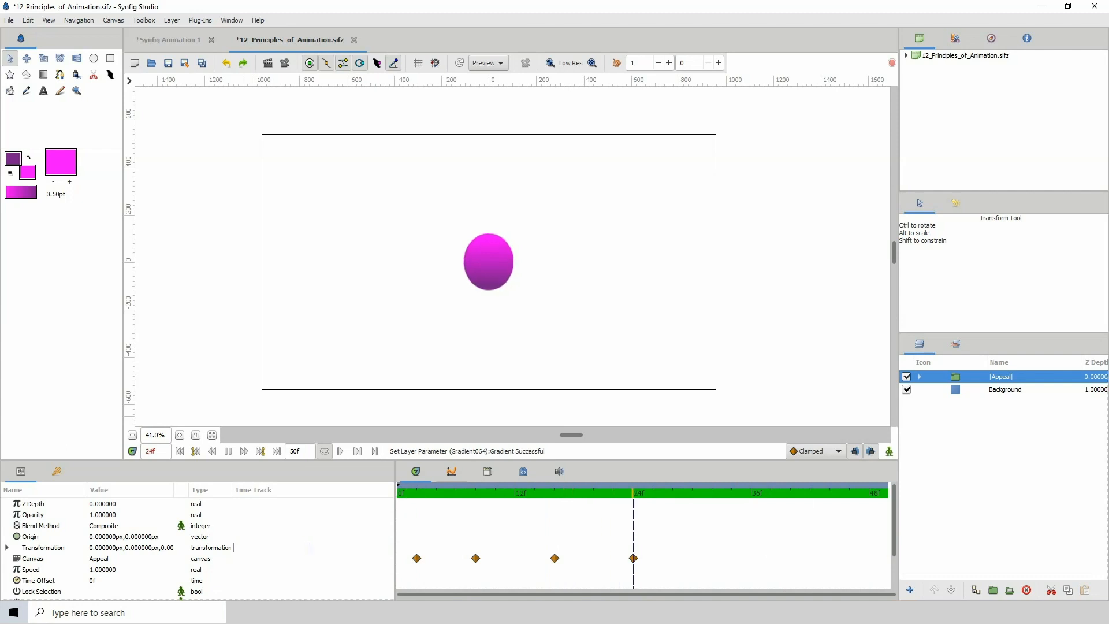
left_click(594, 493)
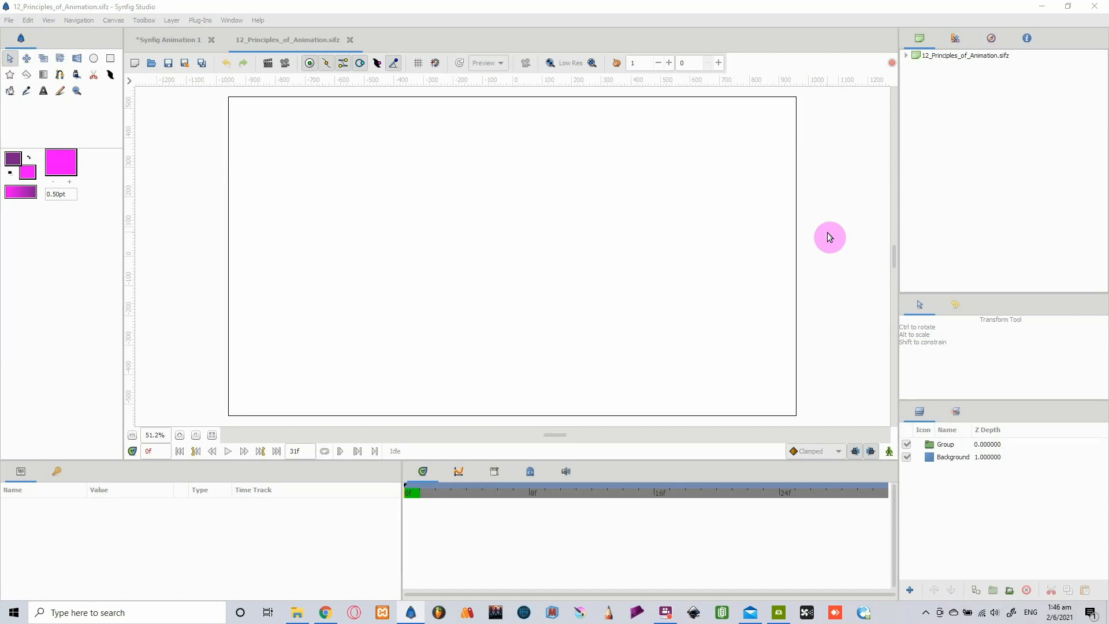
mouse_move(935, 73)
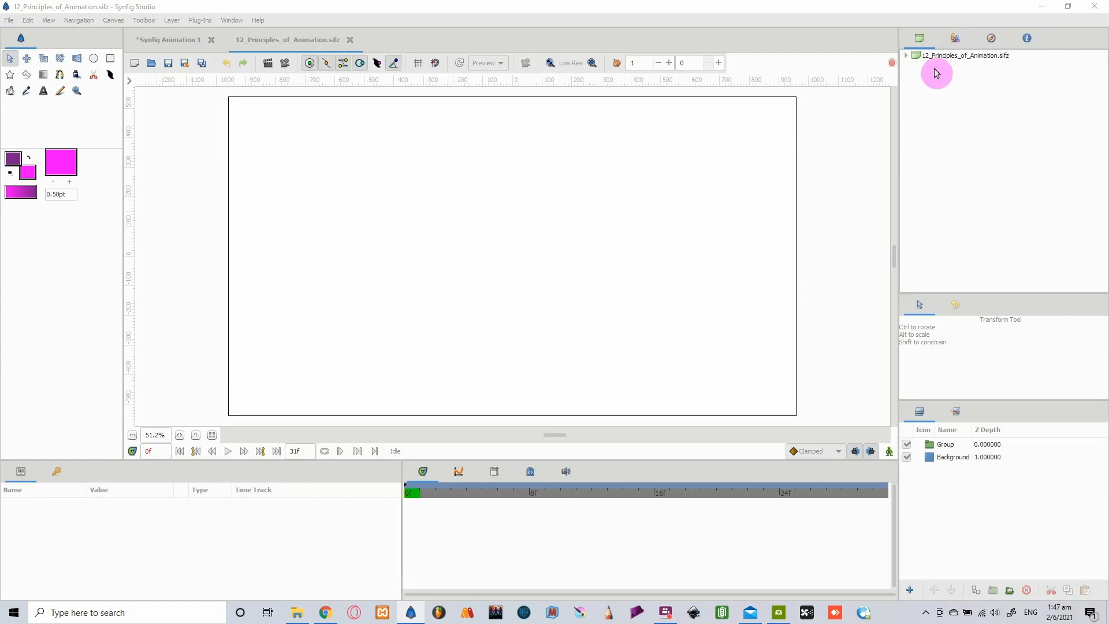
- Expand 12_Principles_of_Animation.sifz in the Canvas Browser and open Squash_and_Stretch zoomed to fit
left_click(906, 56)
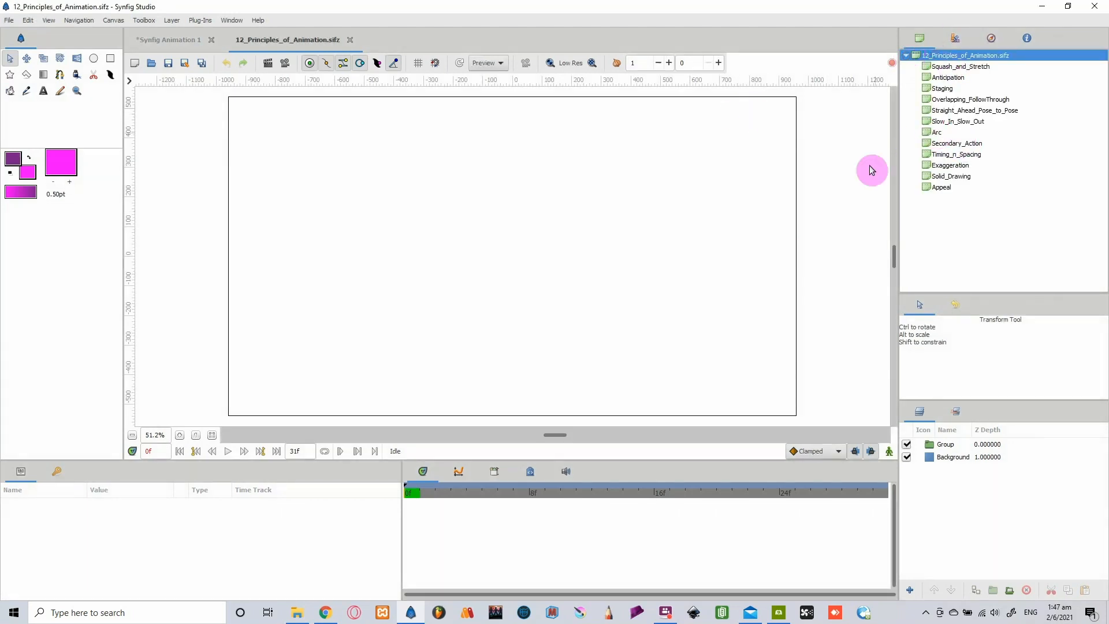
mouse_move(952, 120)
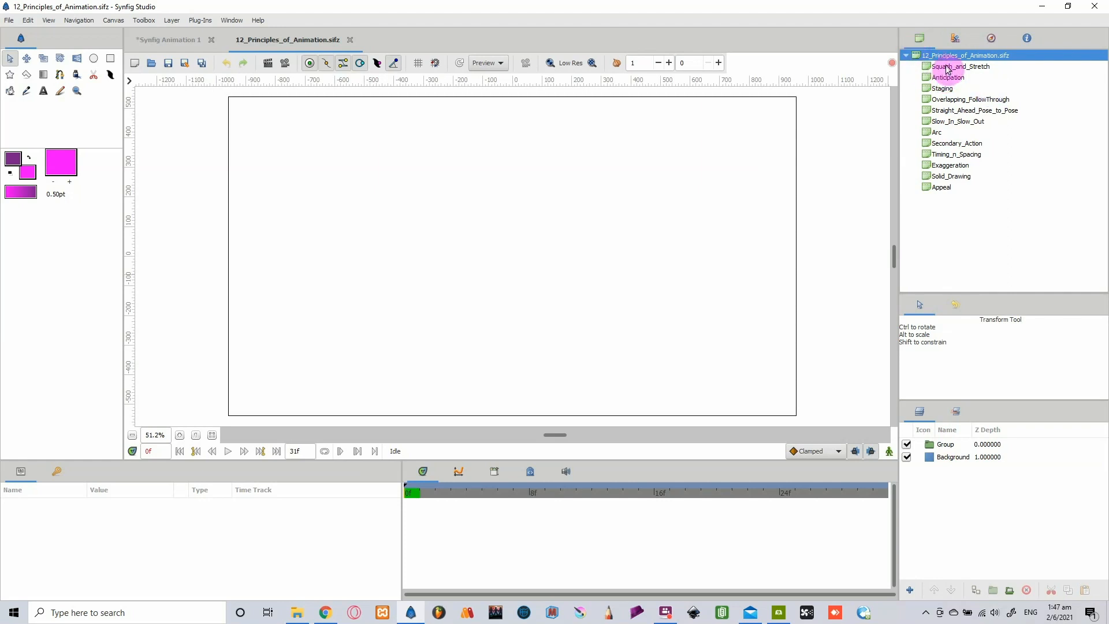
double_click(960, 67)
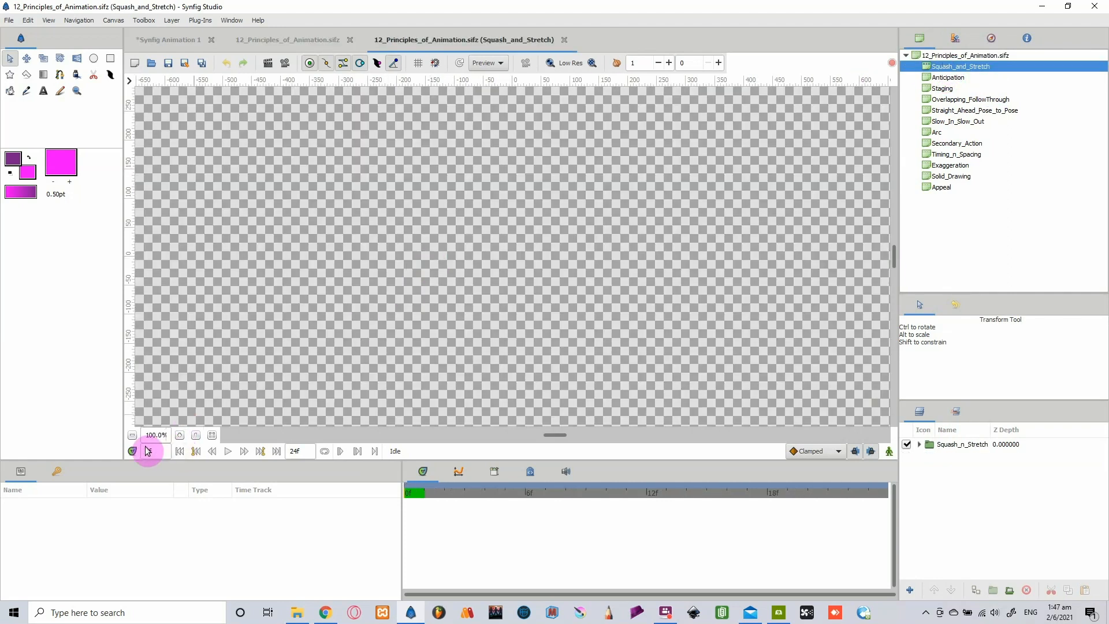
left_click(132, 450)
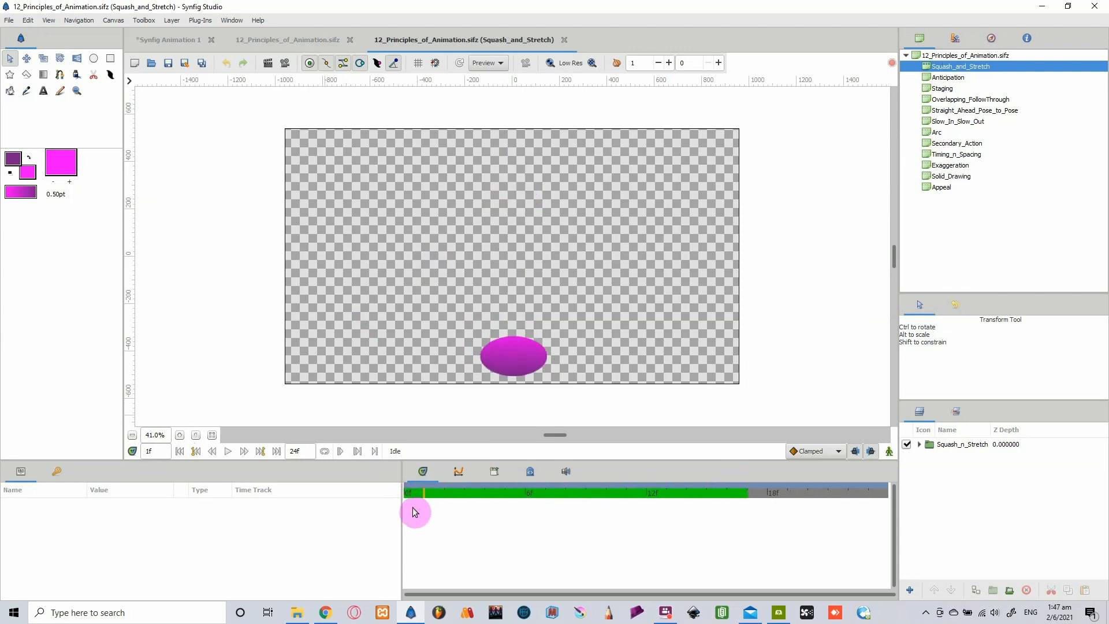
- Open the Anticipation canvas in its own tab
left_click(948, 77)
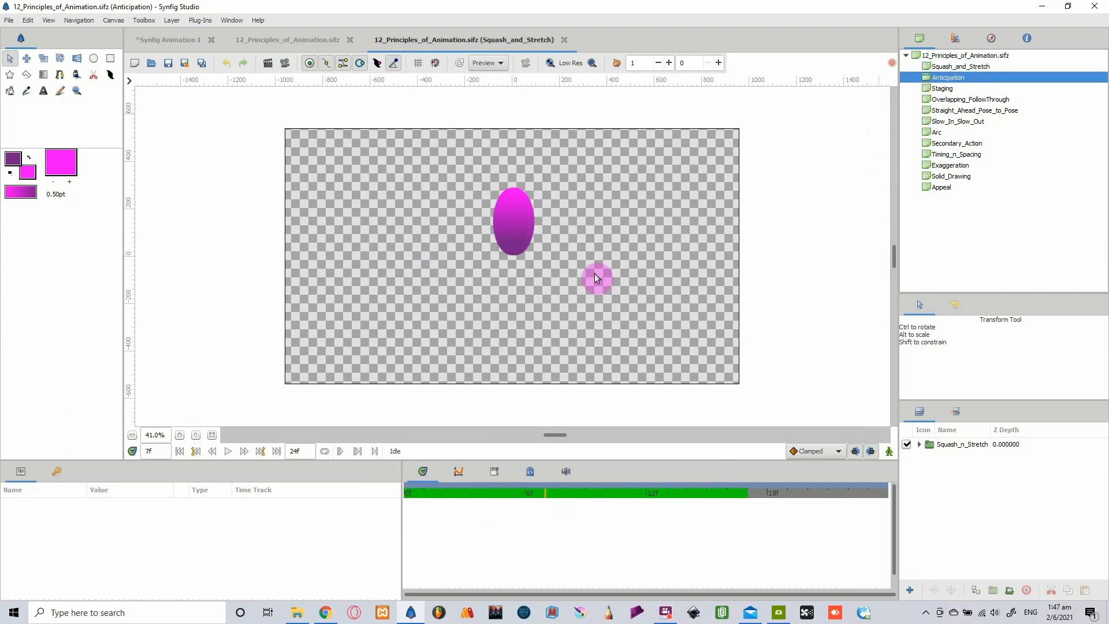
left_click(661, 40)
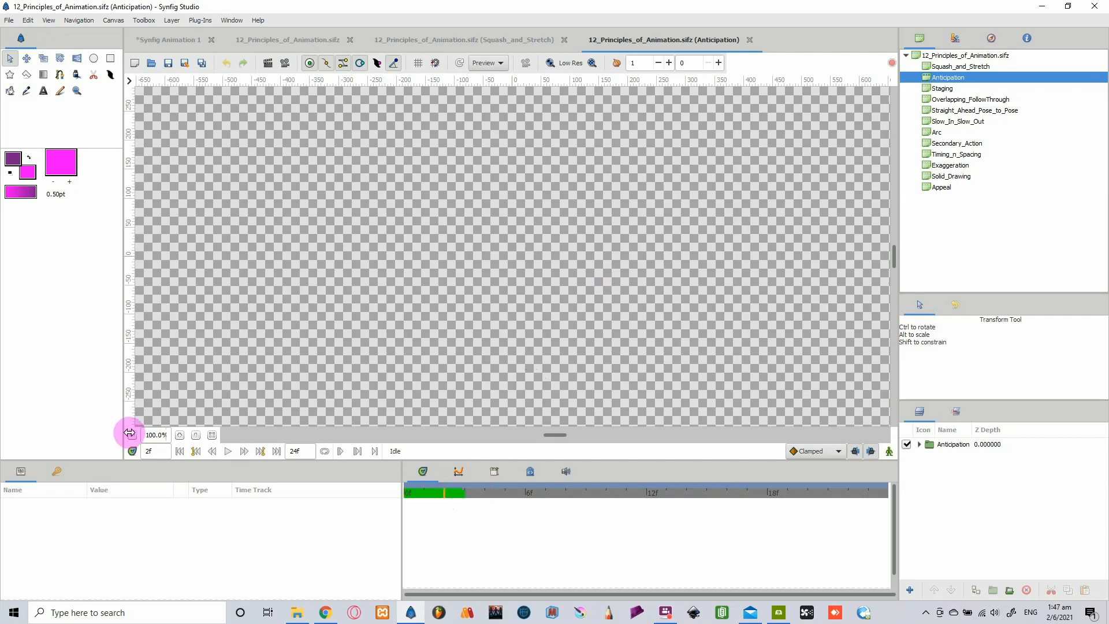